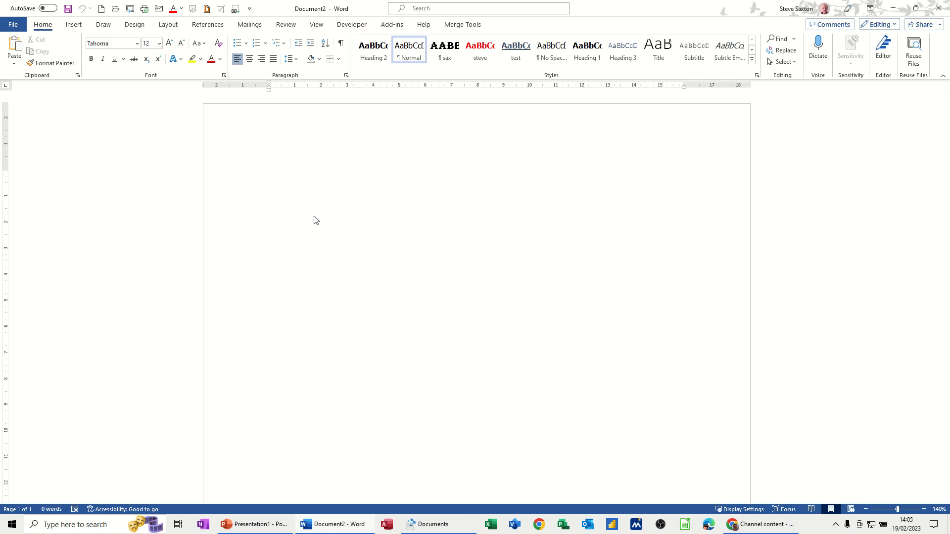
- Browse the ribbon tabs and the mail-merge recipient choices without picking anything
left_click(269, 176)
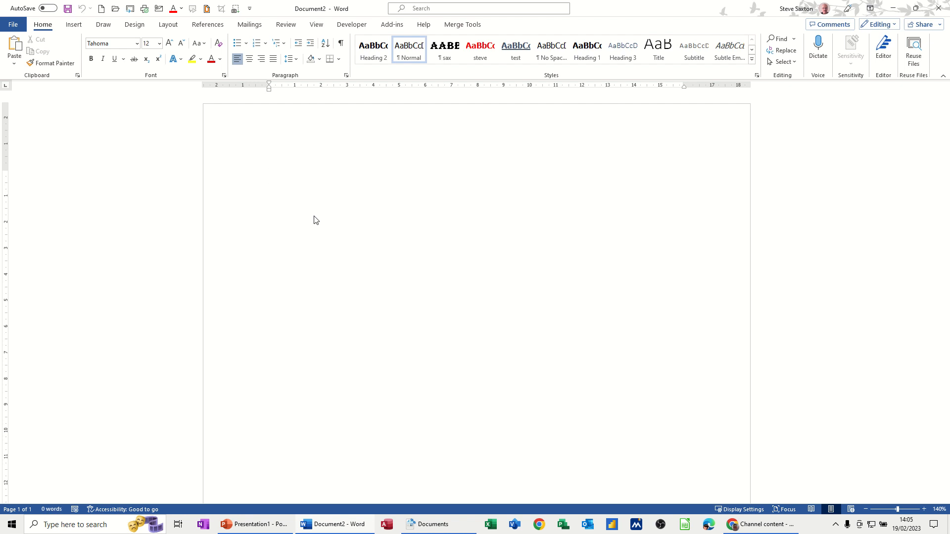
left_click(269, 176)
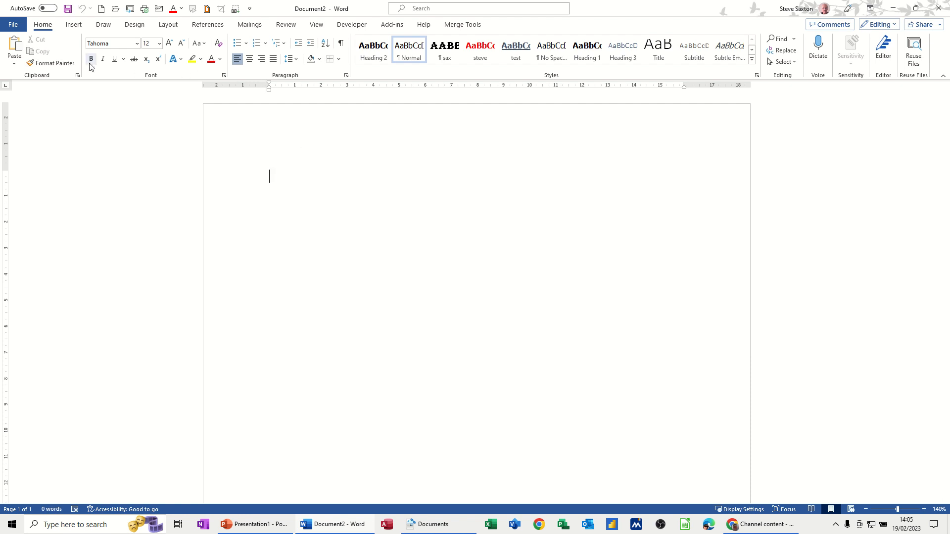
mouse_move(91, 59)
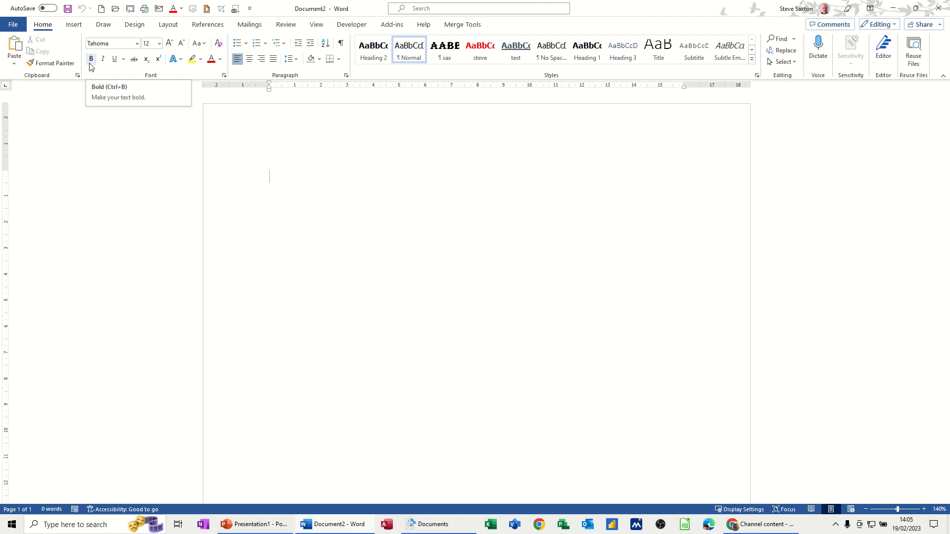
mouse_move(102, 58)
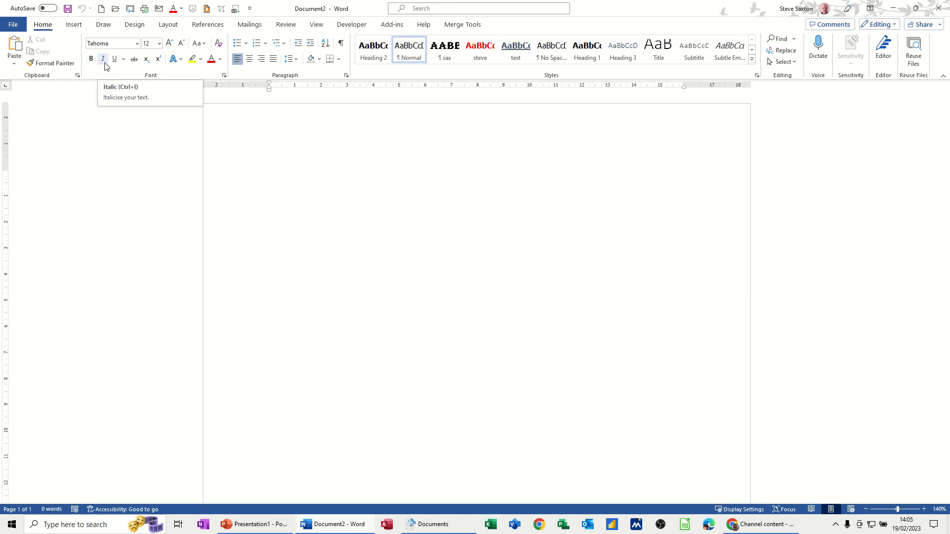
mouse_move(91, 58)
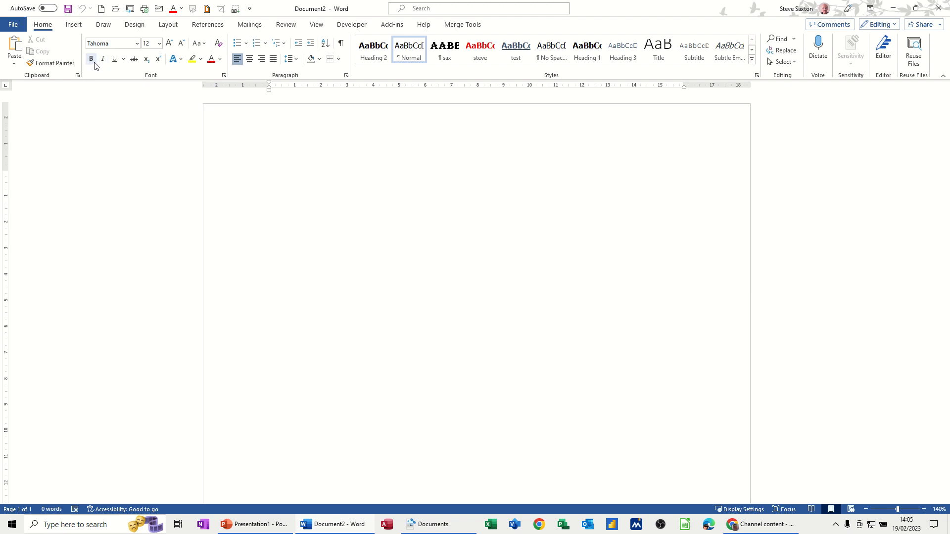
mouse_move(115, 58)
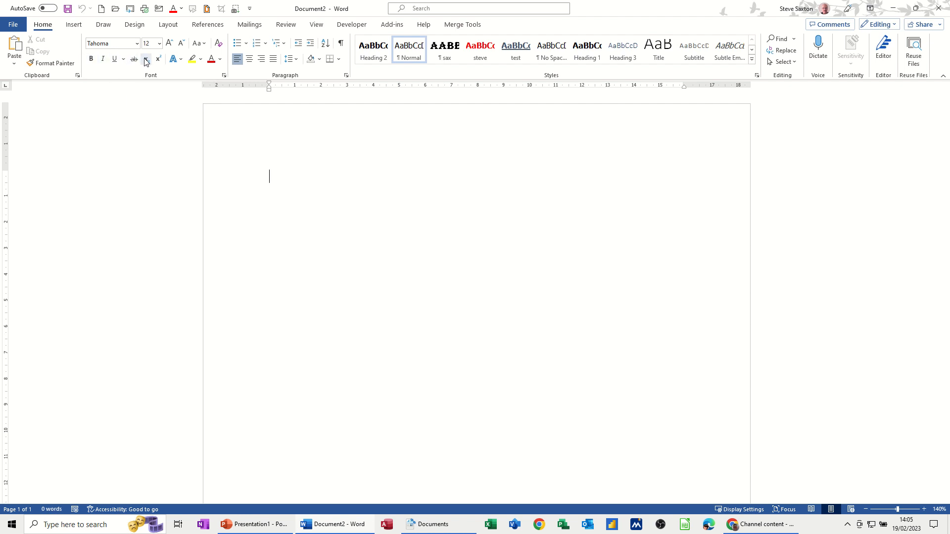
mouse_move(146, 58)
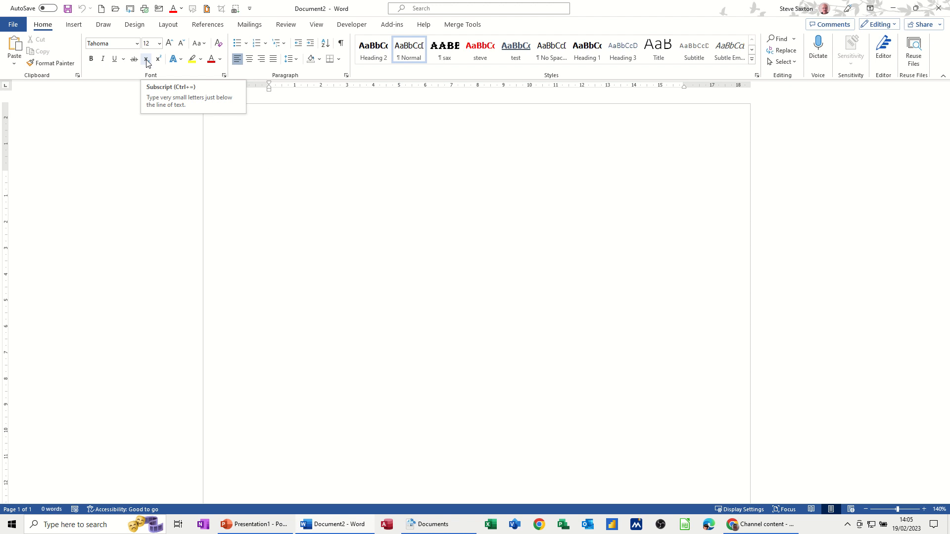
mouse_move(157, 58)
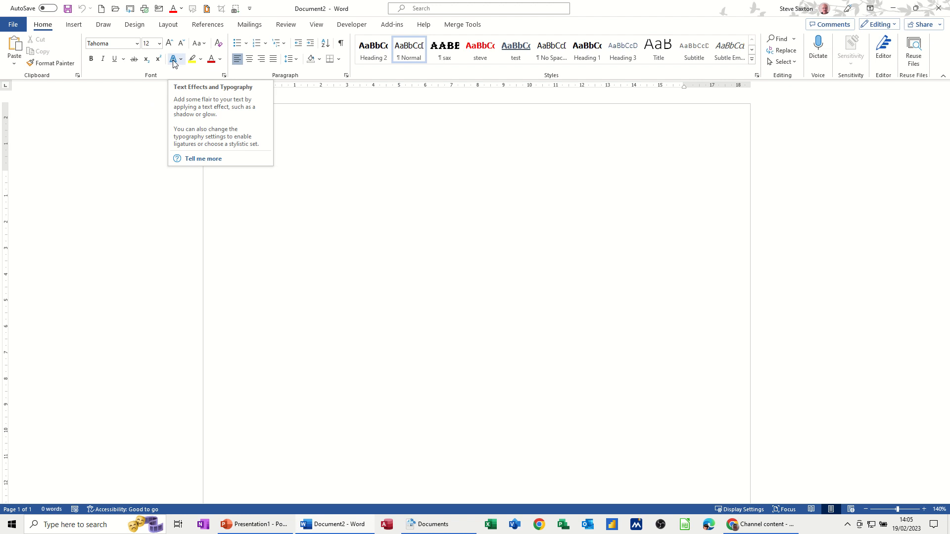
left_click(269, 176)
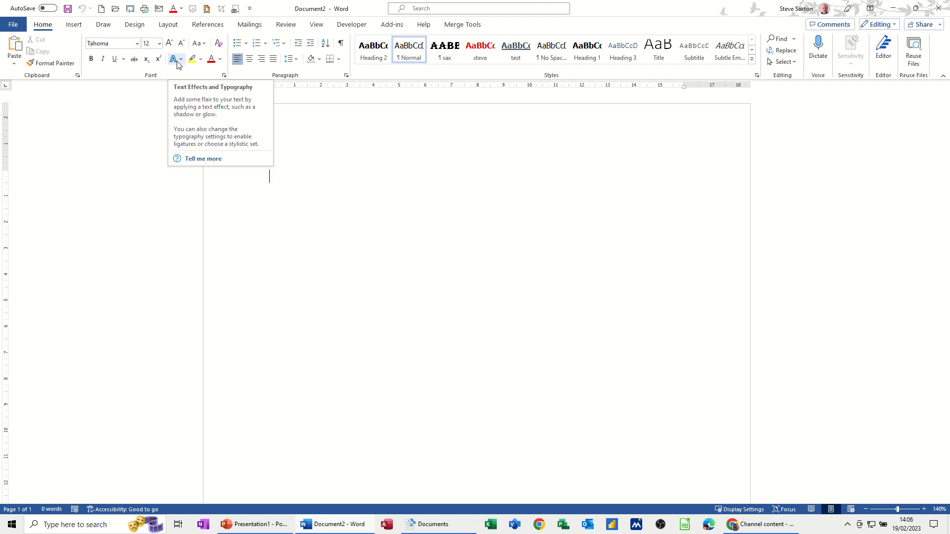
mouse_move(209, 72)
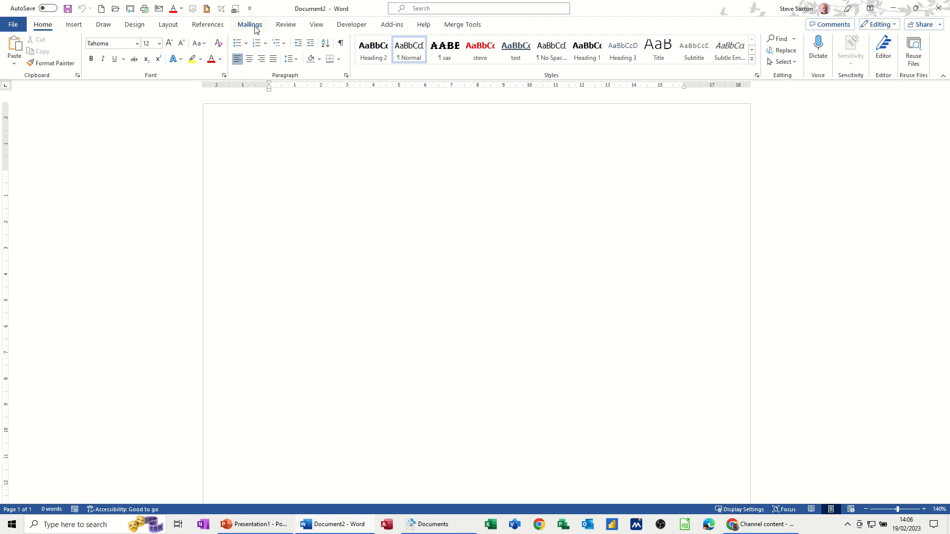
left_click(249, 24)
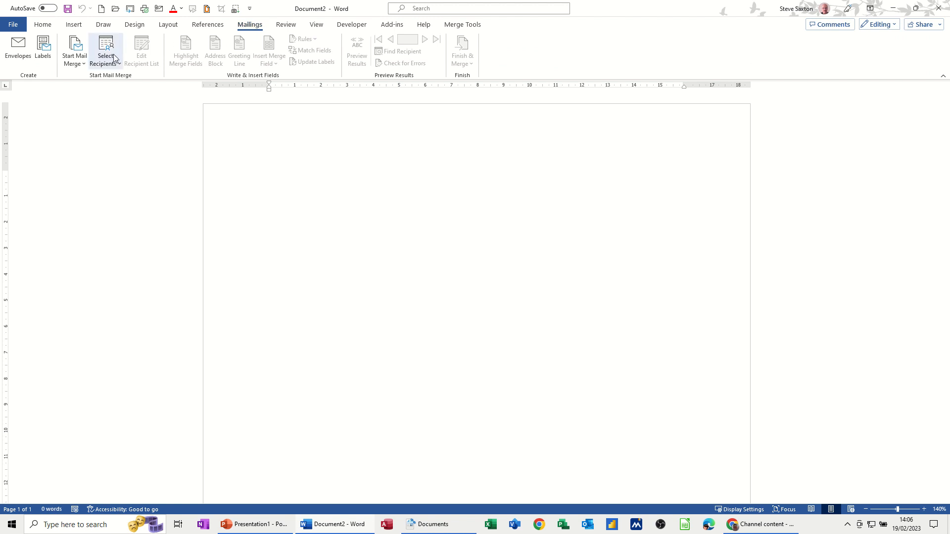
left_click(105, 51)
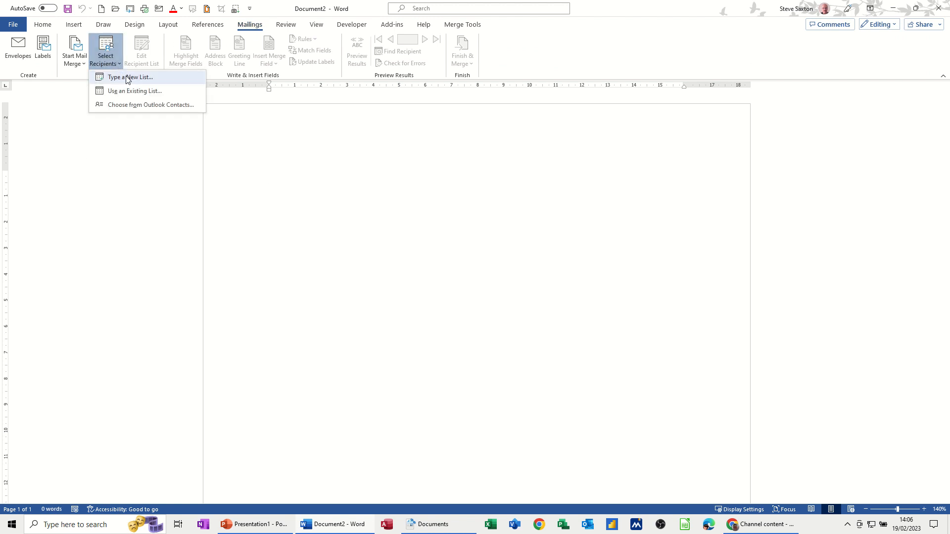
mouse_move(150, 83)
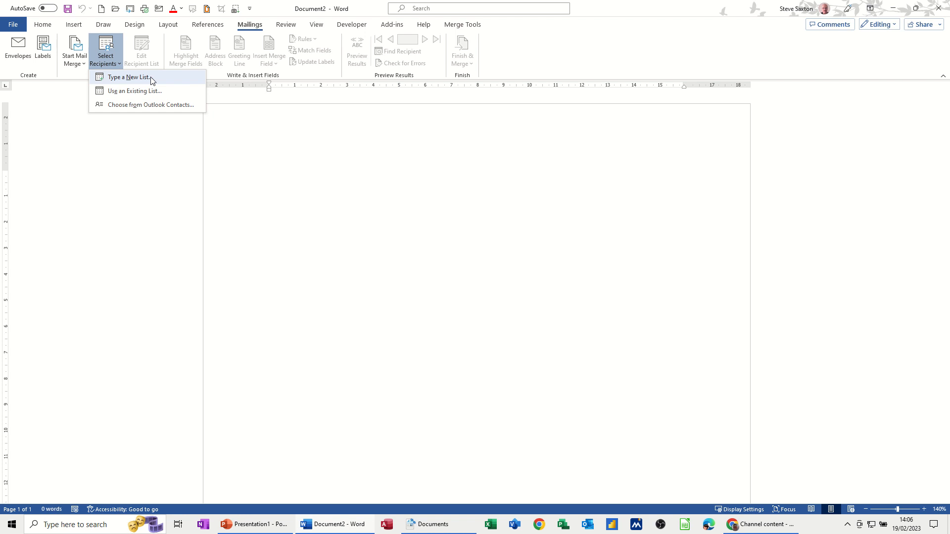
mouse_move(156, 34)
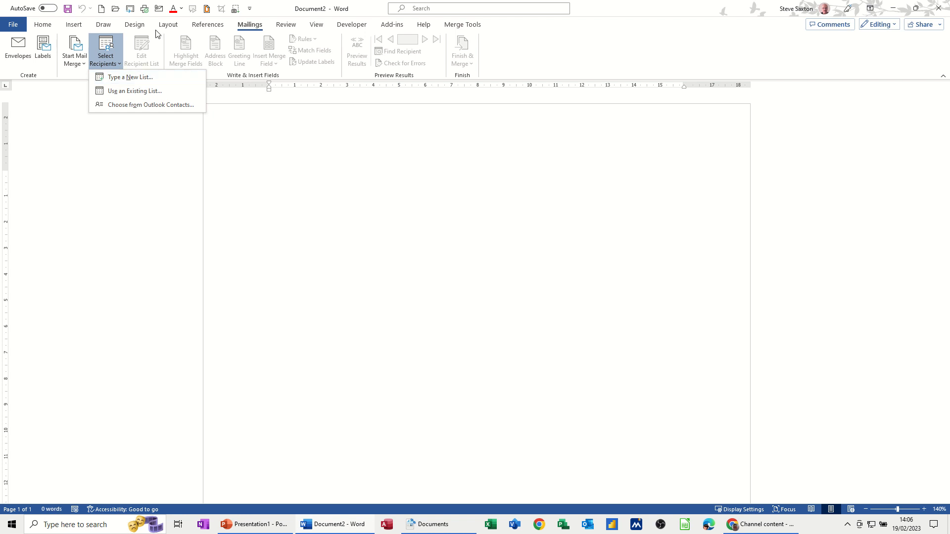
left_click(106, 50)
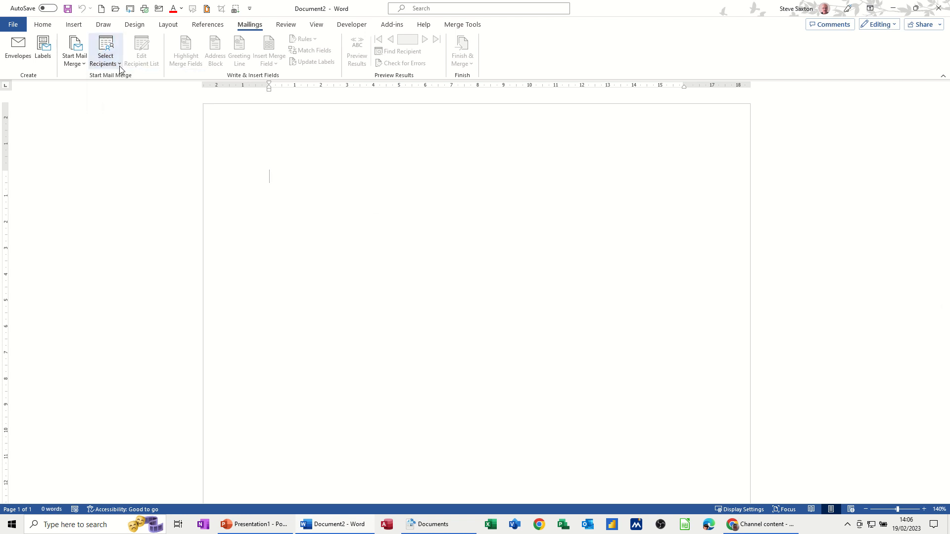
left_click(43, 24)
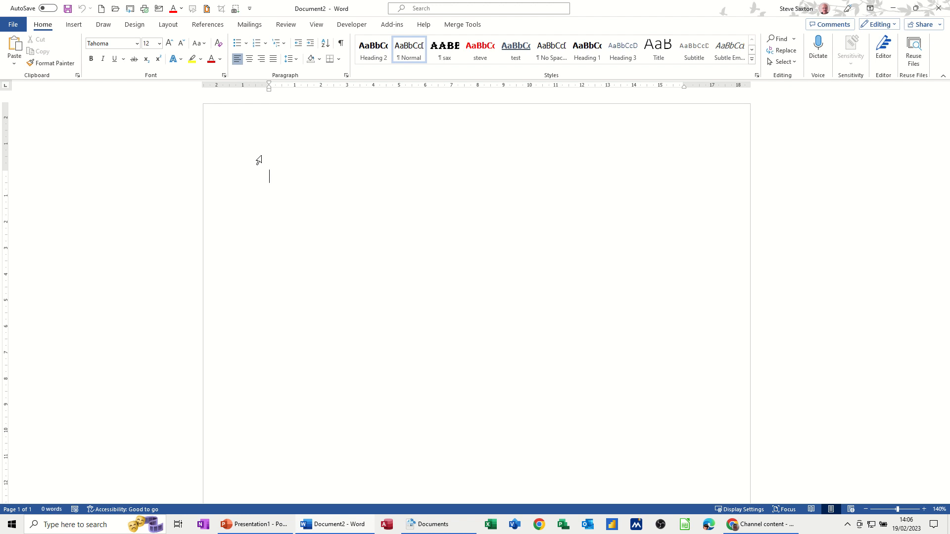
mouse_move(295, 39)
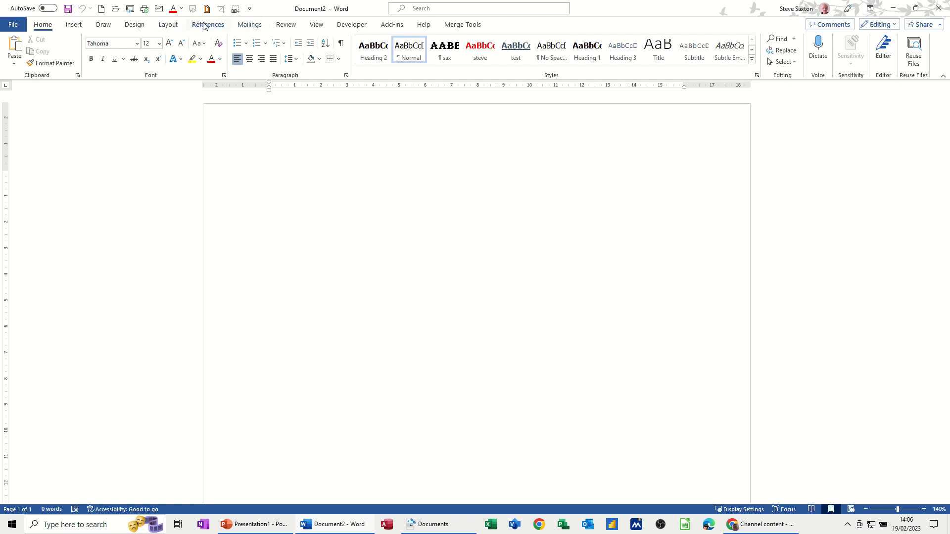
- Reach the Customise Ribbon page of Word Options from the ribbon's right-click menu
right_click(207, 37)
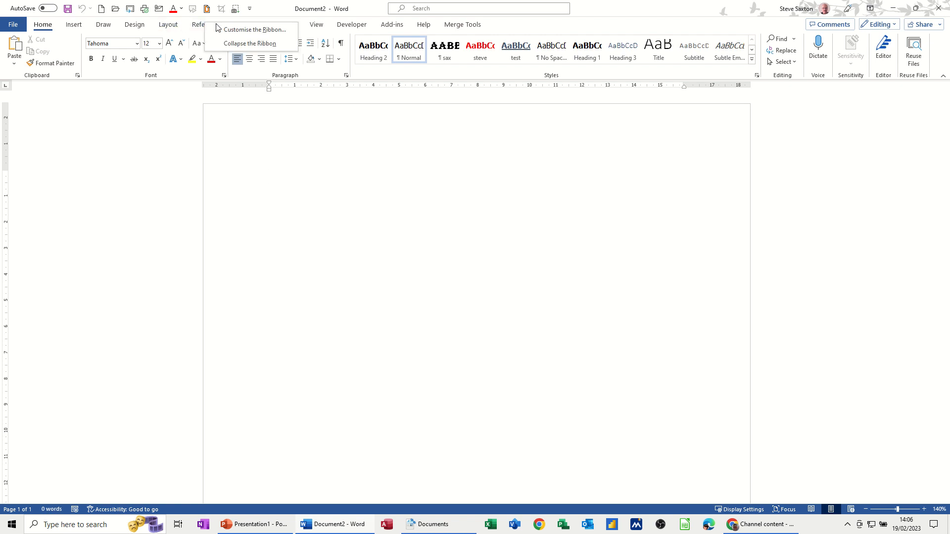
mouse_move(251, 29)
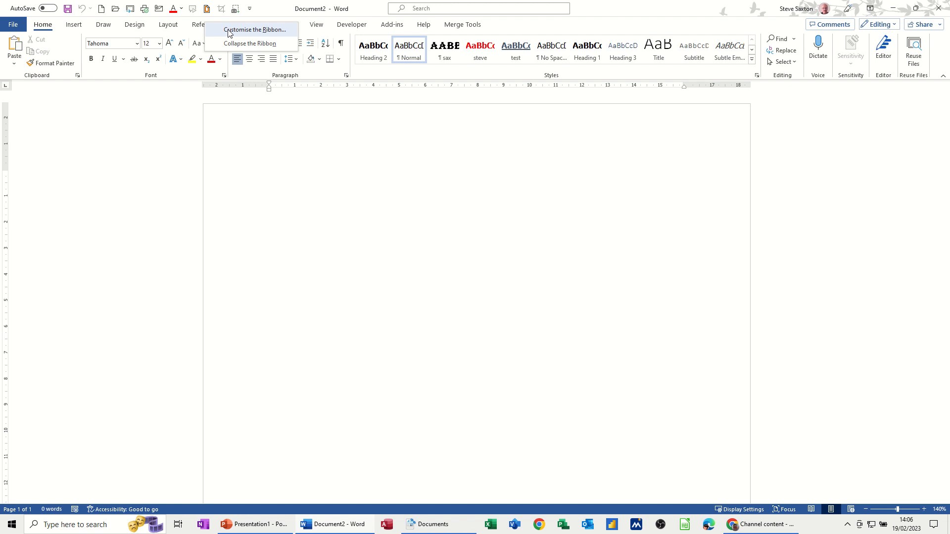
mouse_move(246, 30)
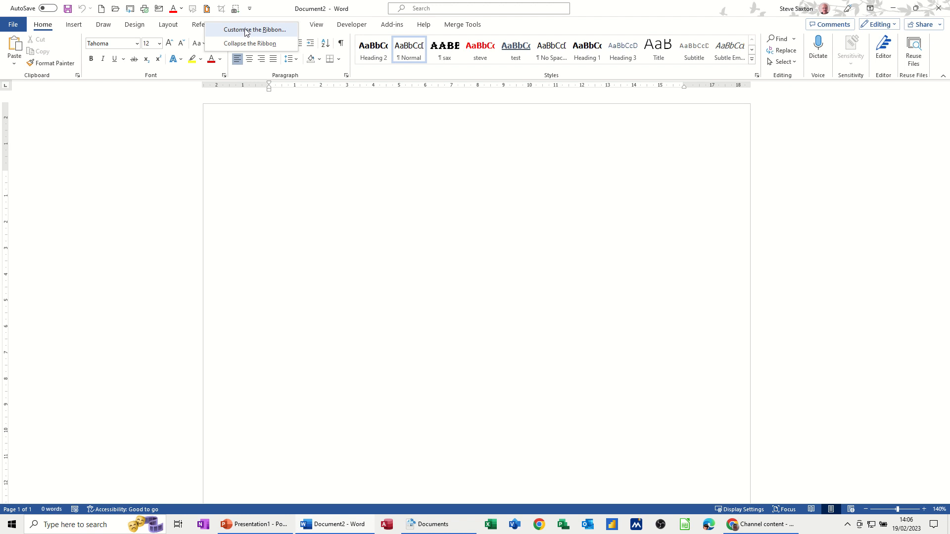
mouse_move(228, 19)
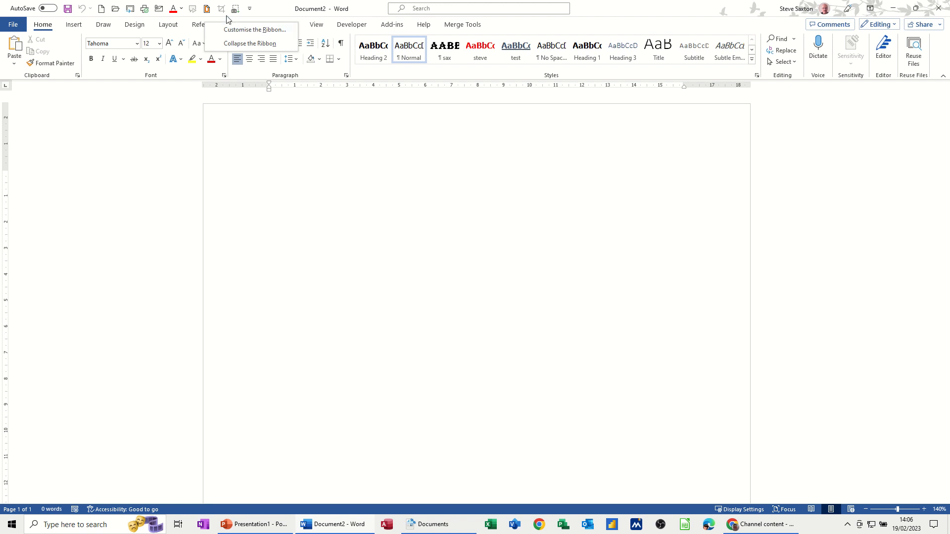
left_click(249, 8)
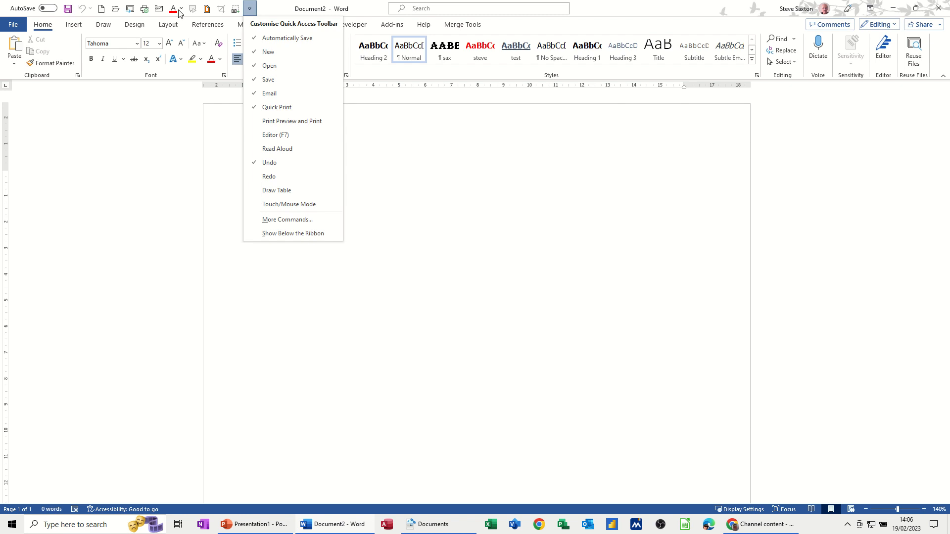
mouse_move(287, 219)
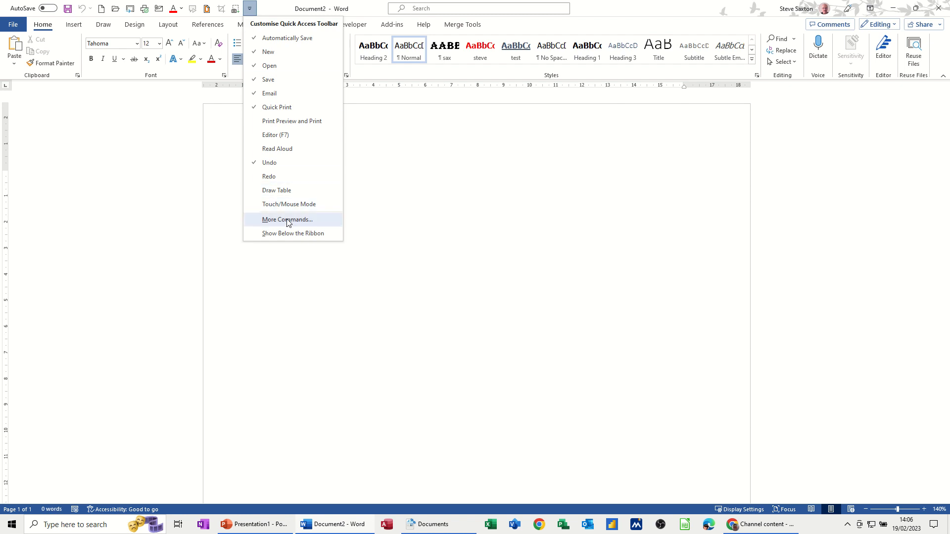
left_click(287, 219)
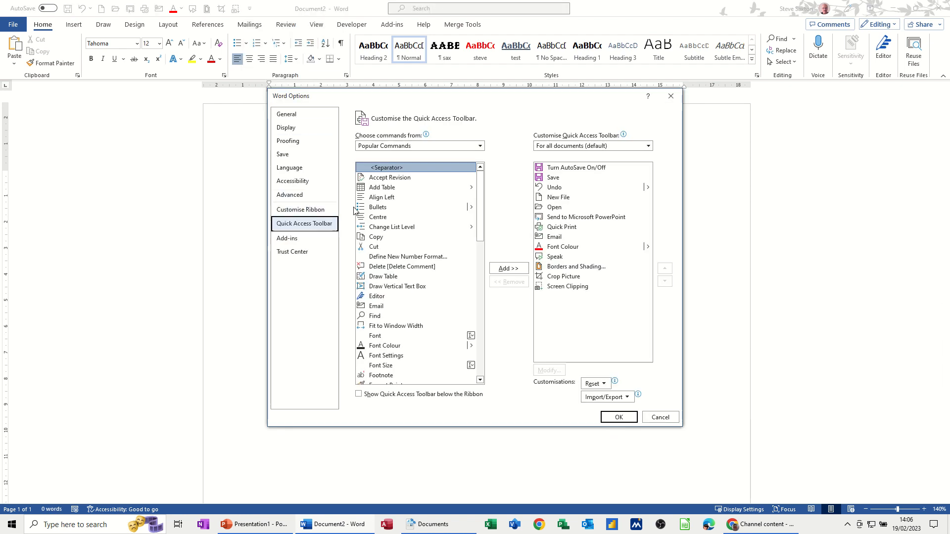
left_click(304, 208)
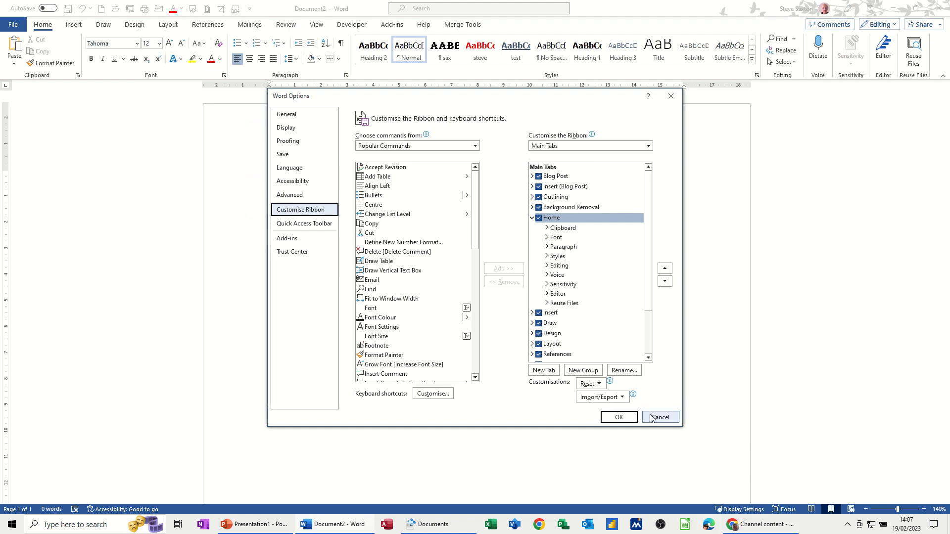
left_click(660, 417)
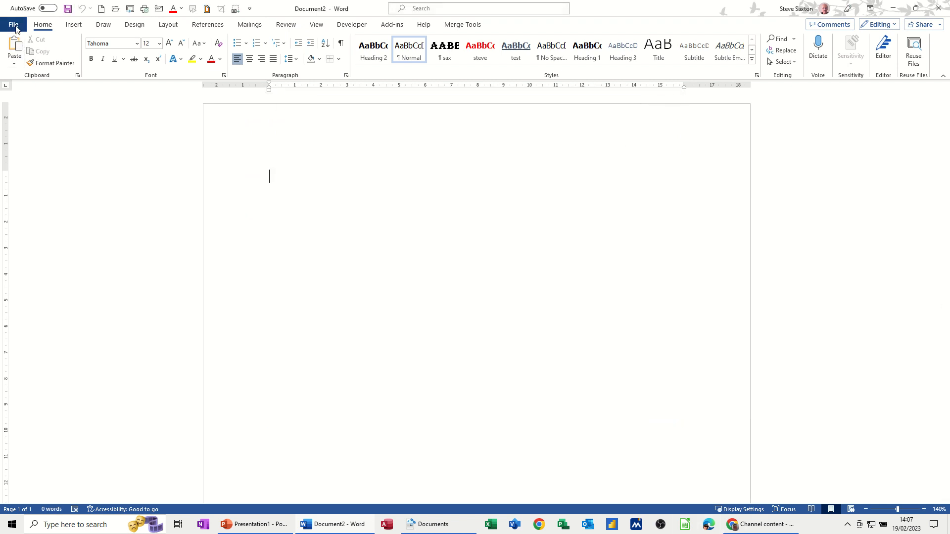
left_click(13, 24)
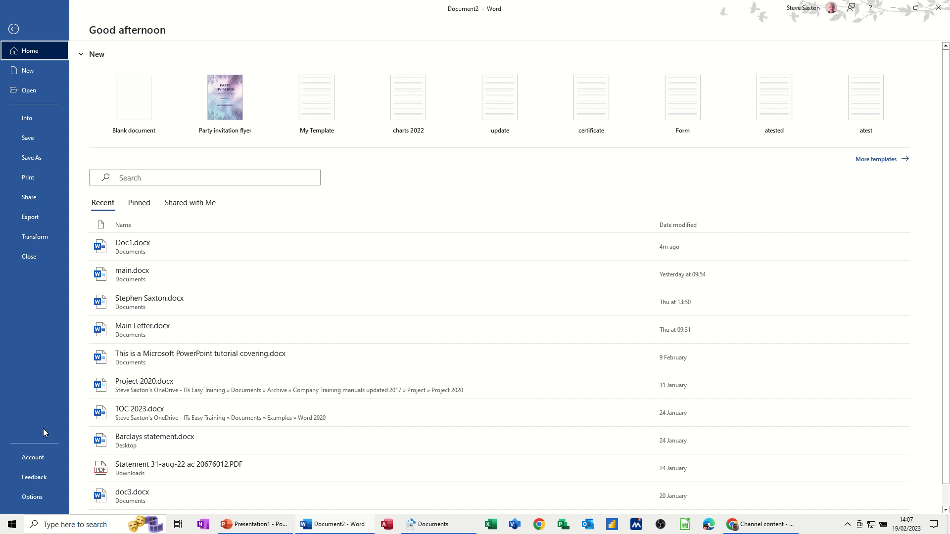
left_click(32, 497)
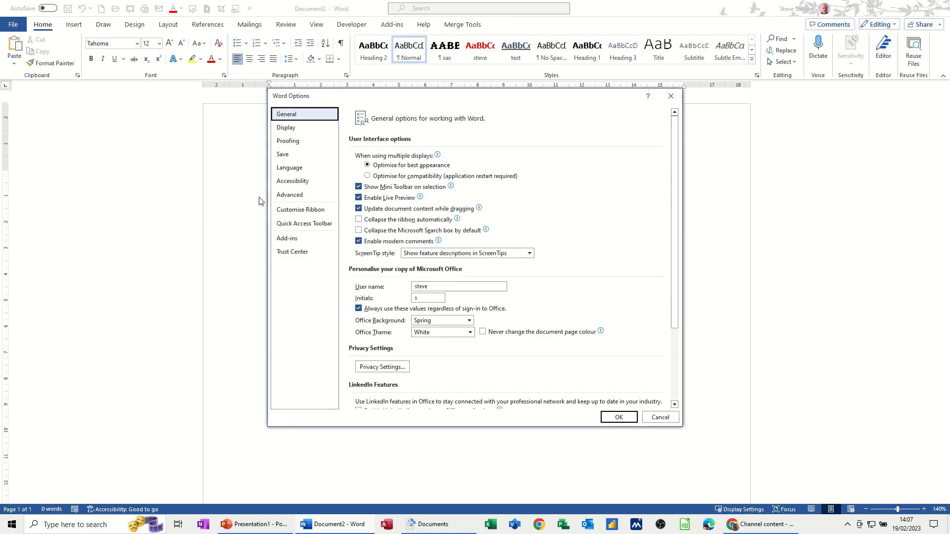
left_click(301, 209)
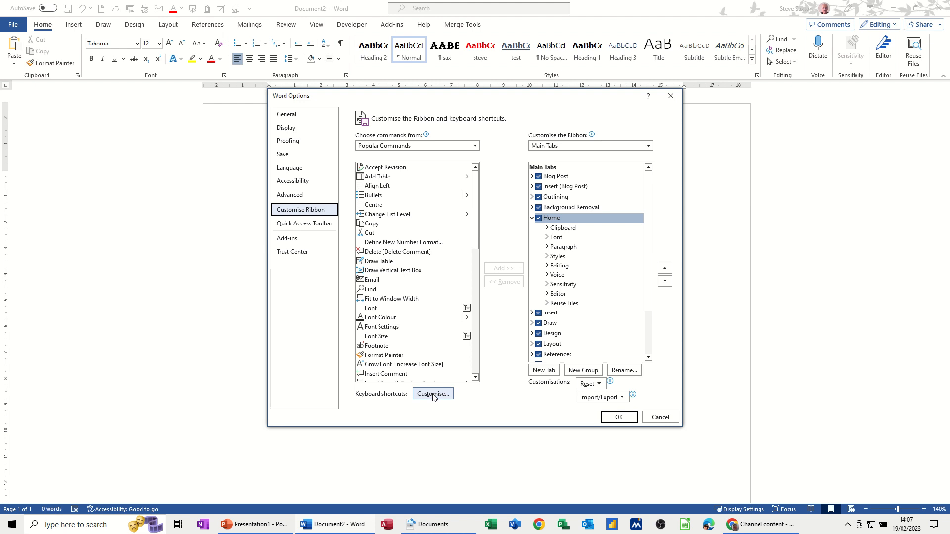
left_click(433, 393)
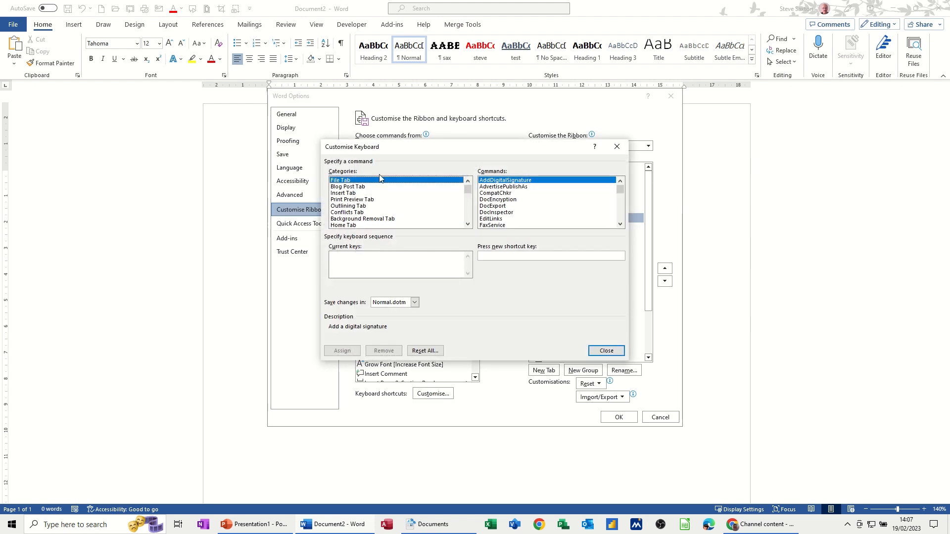
left_click(348, 186)
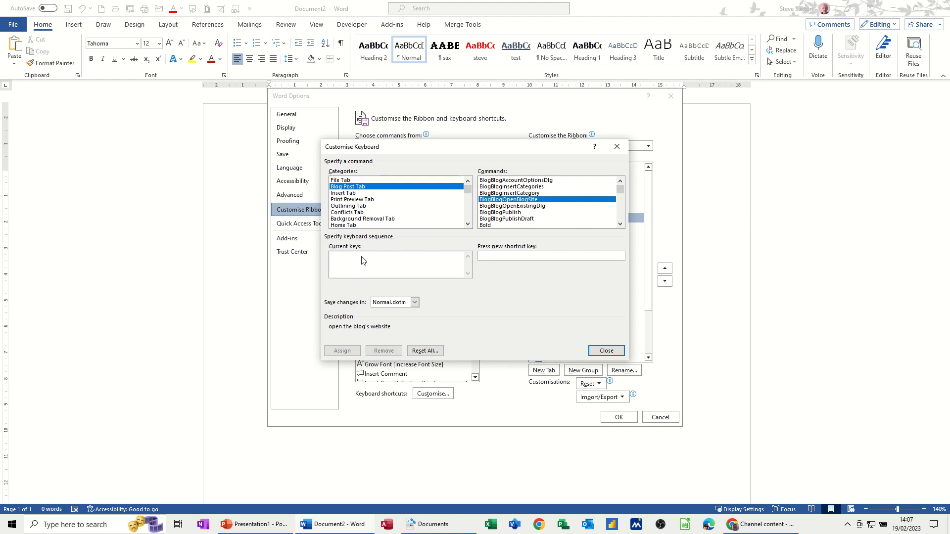
mouse_move(354, 206)
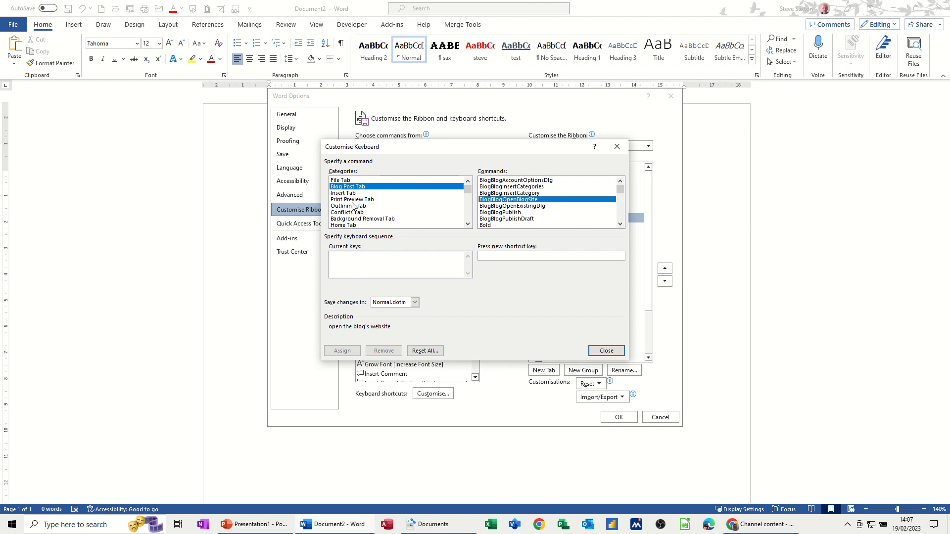
mouse_move(369, 269)
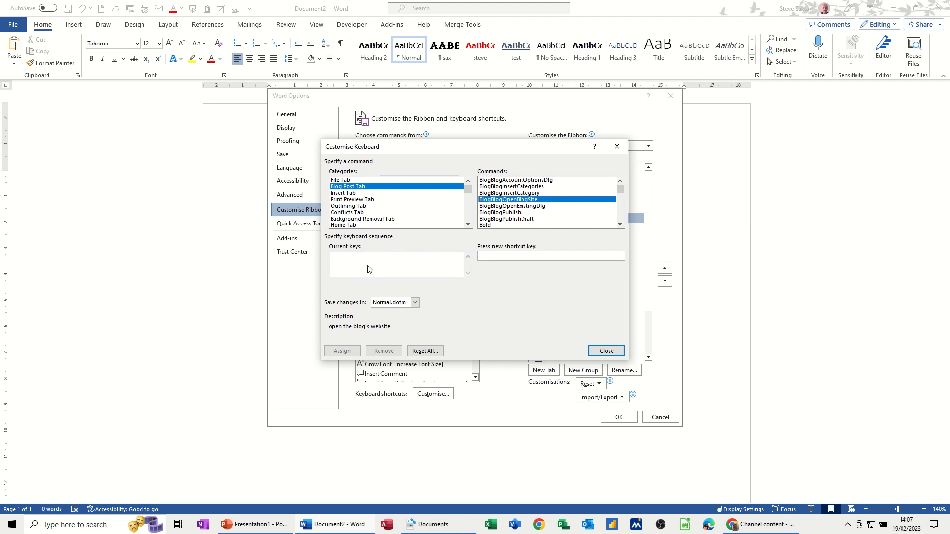
left_click(344, 193)
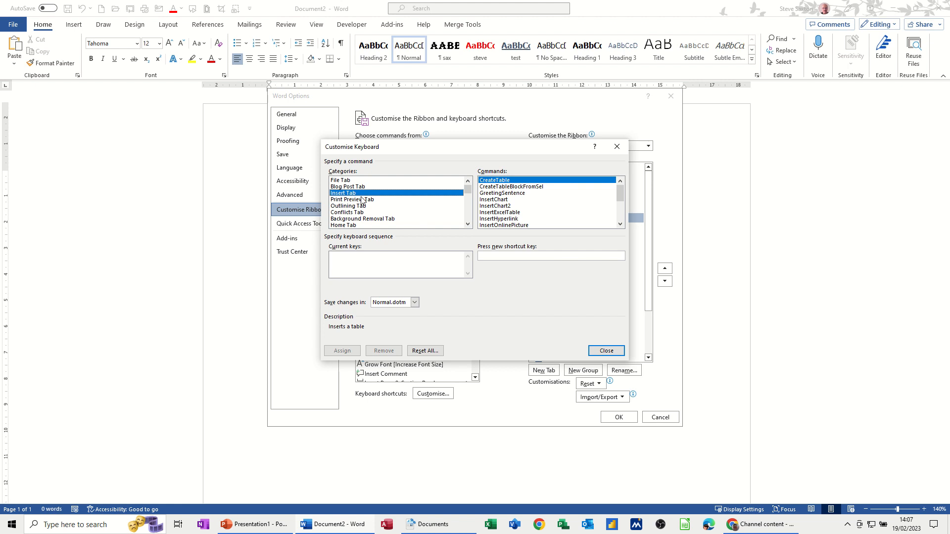
left_click(493, 199)
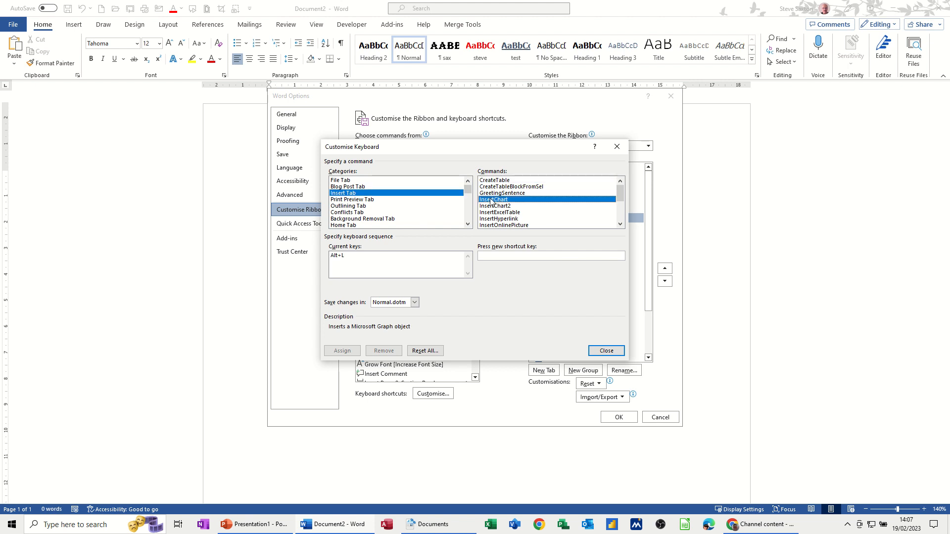
mouse_move(347, 264)
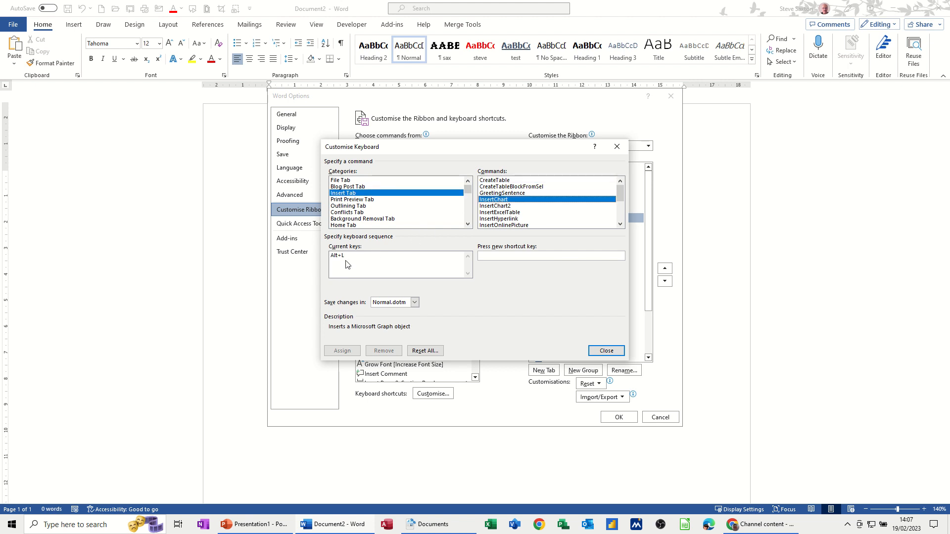
mouse_move(511, 201)
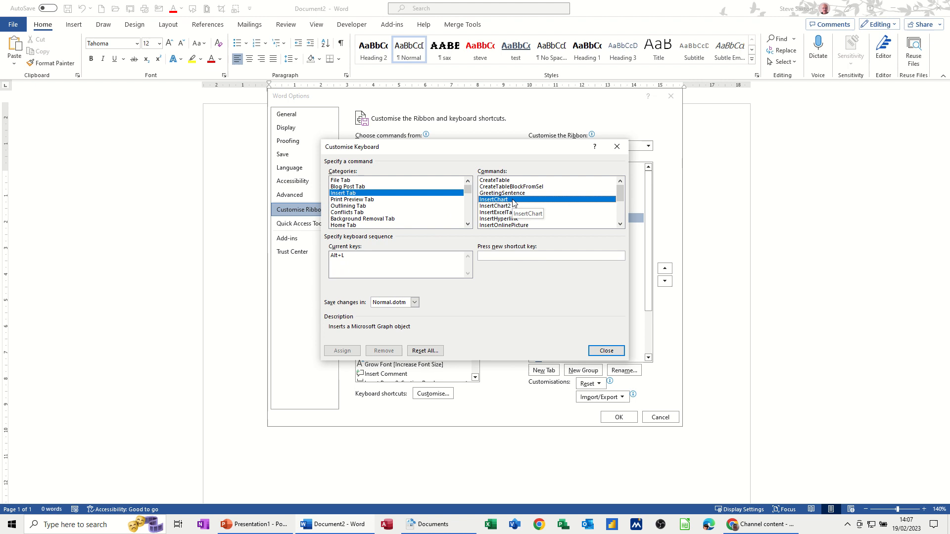
left_click(495, 206)
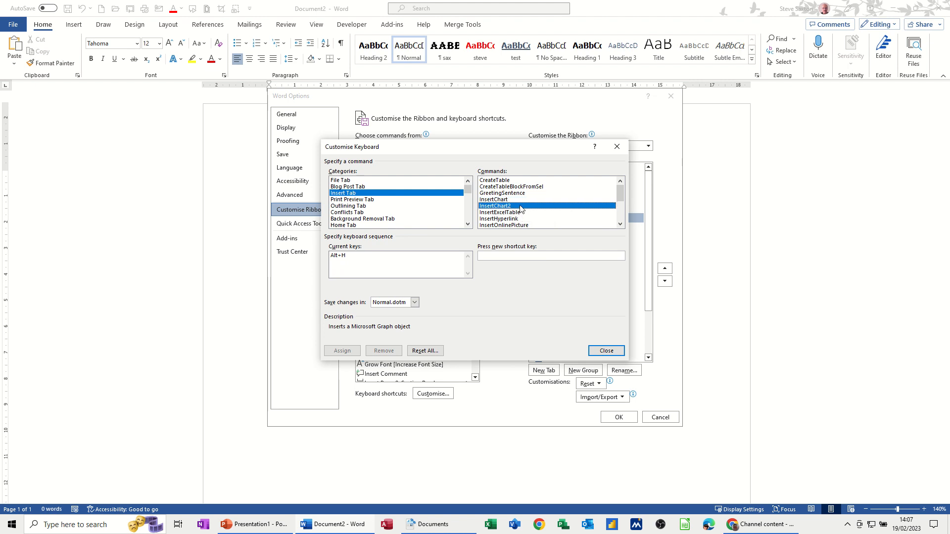
left_click(499, 212)
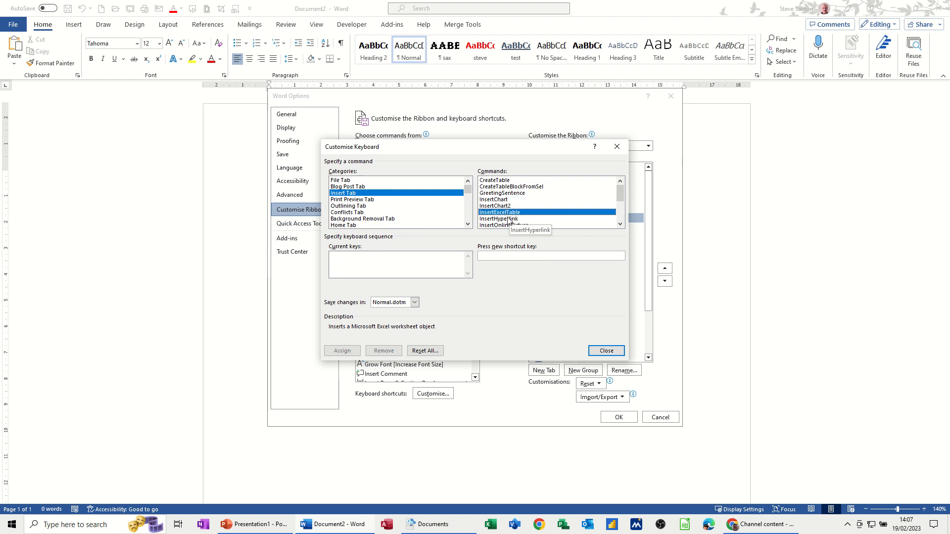
left_click(499, 219)
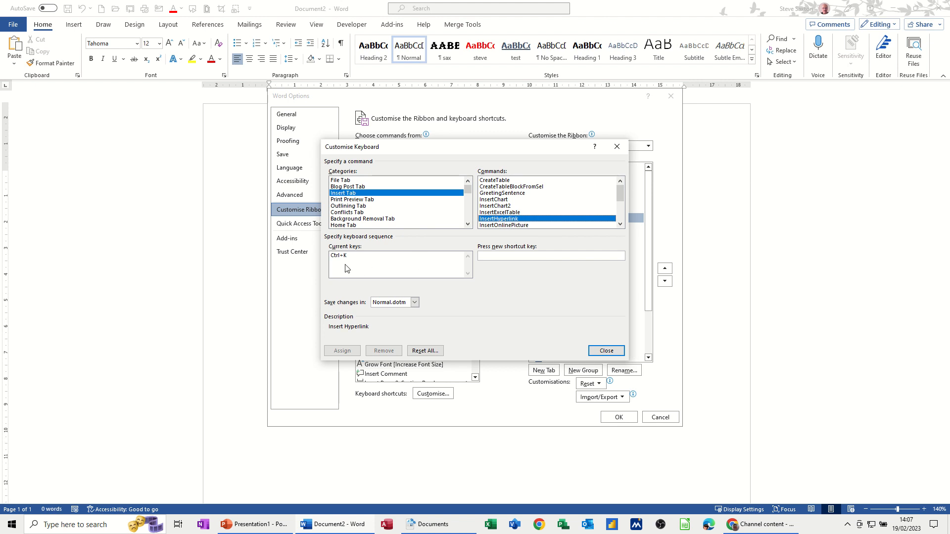
mouse_move(625, 227)
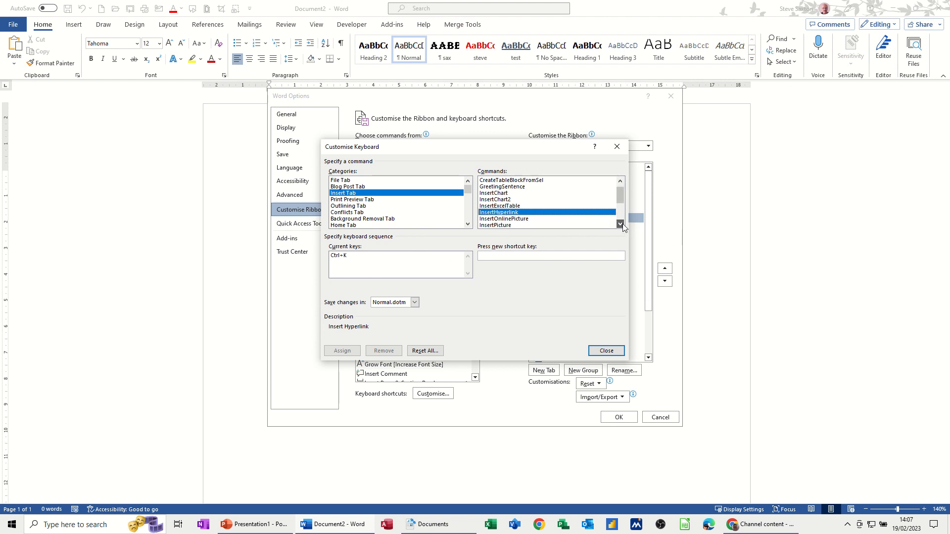
left_click(619, 224)
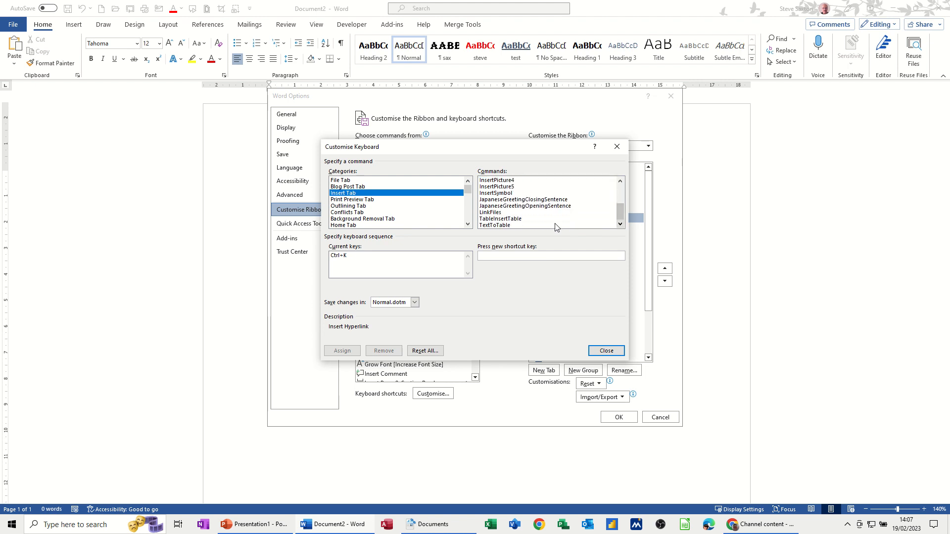
left_click(495, 224)
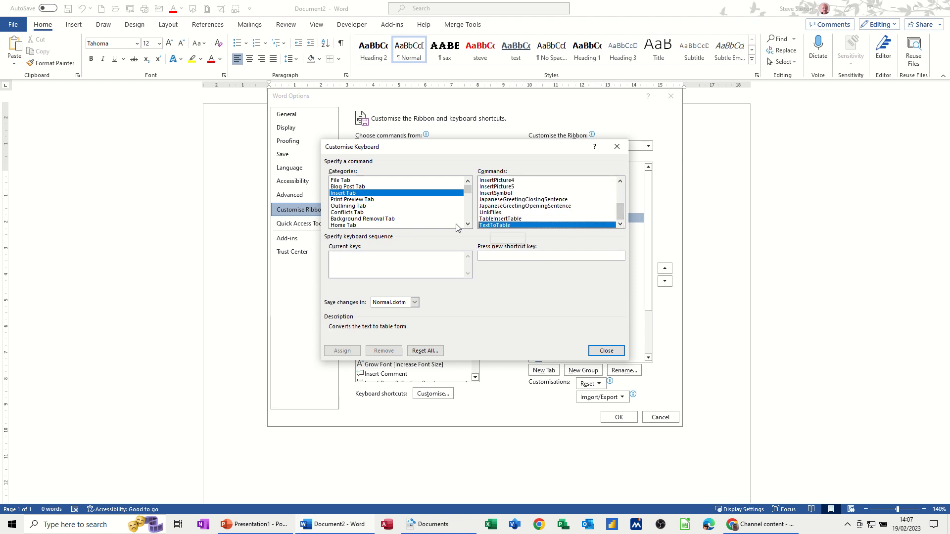
- Assign Alt+B to the Home Tab BorderAll command and close the keyboard customisation dialog
left_click(343, 225)
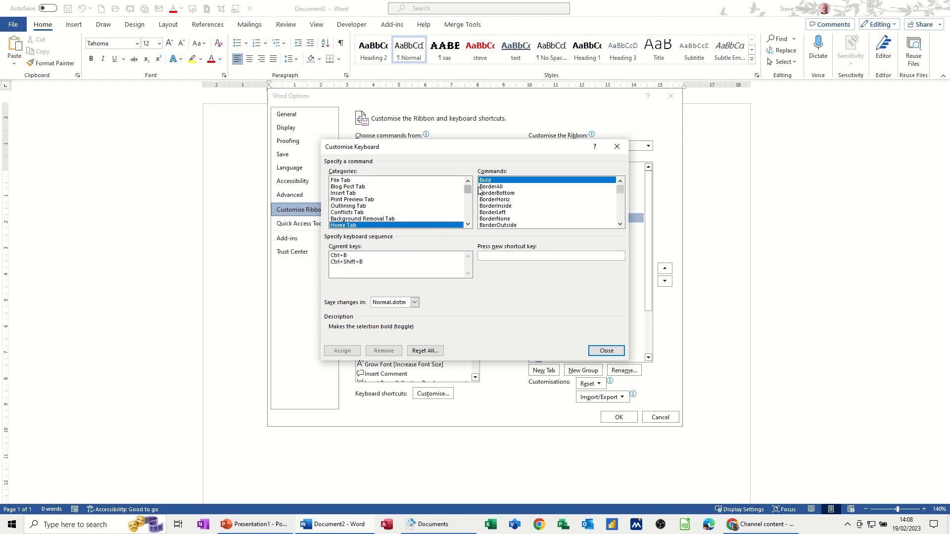
mouse_move(488, 212)
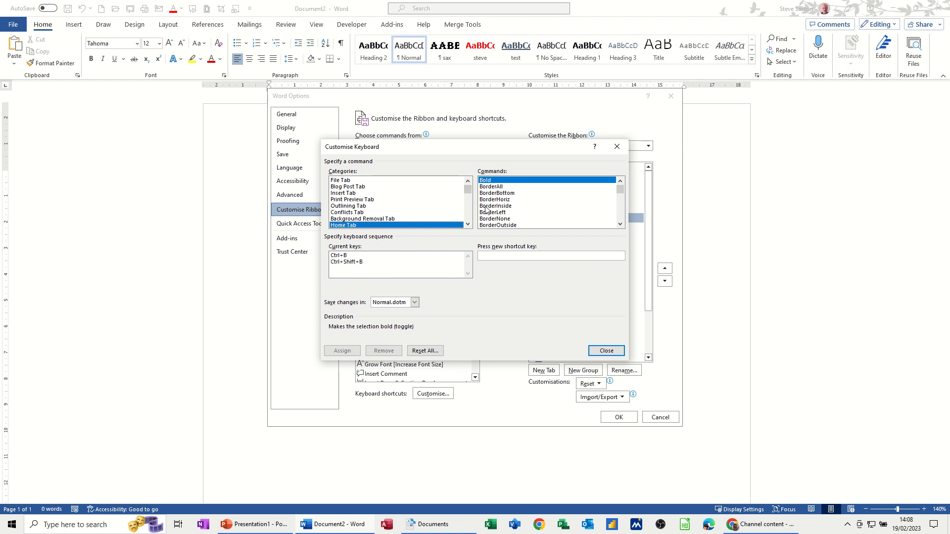
left_click(492, 186)
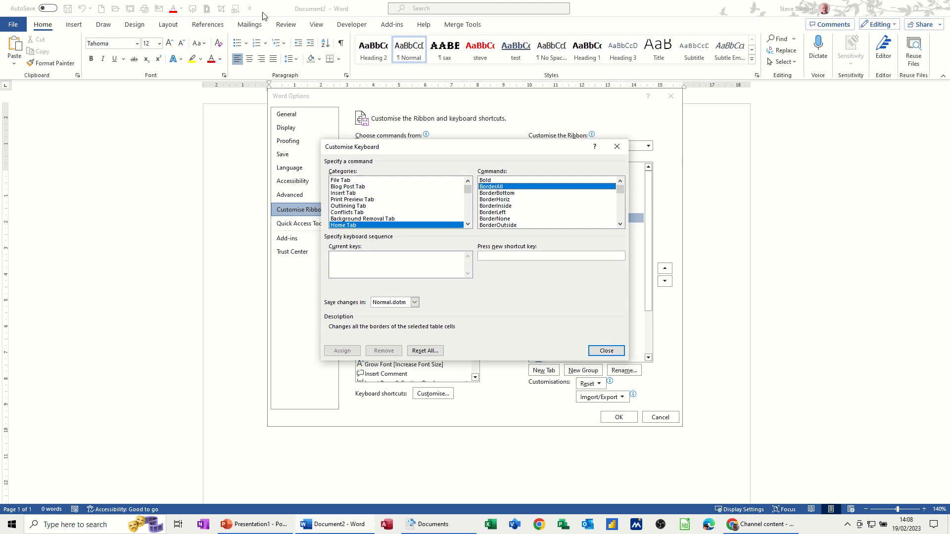
mouse_move(111, 13)
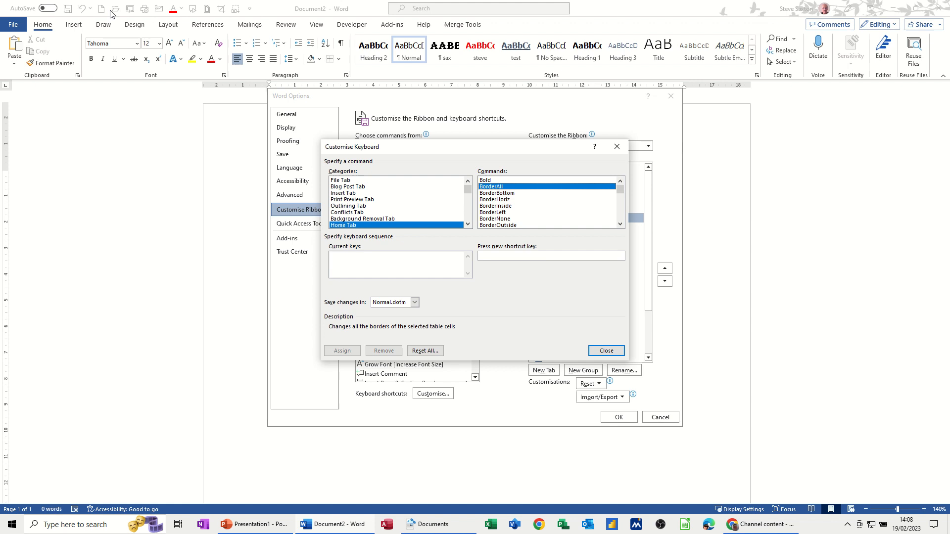
mouse_move(212, 12)
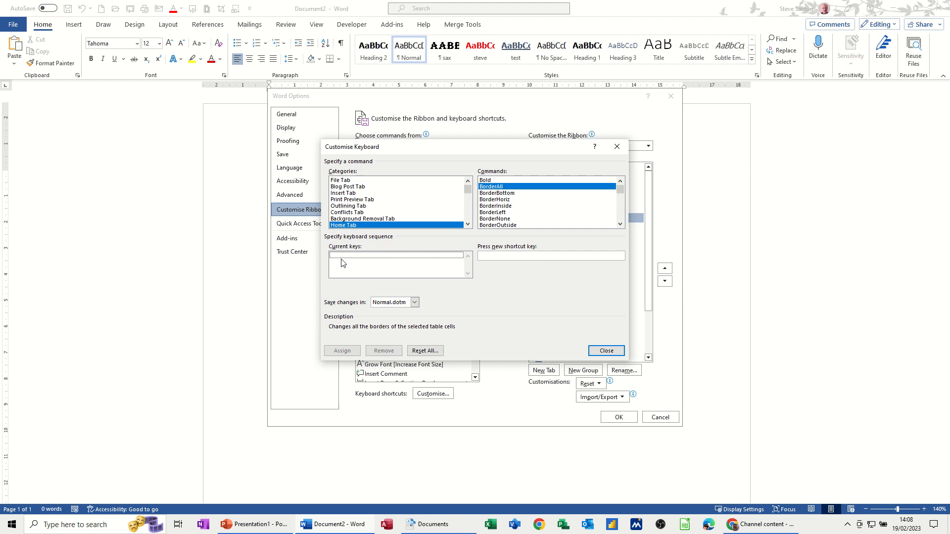
left_click(552, 255)
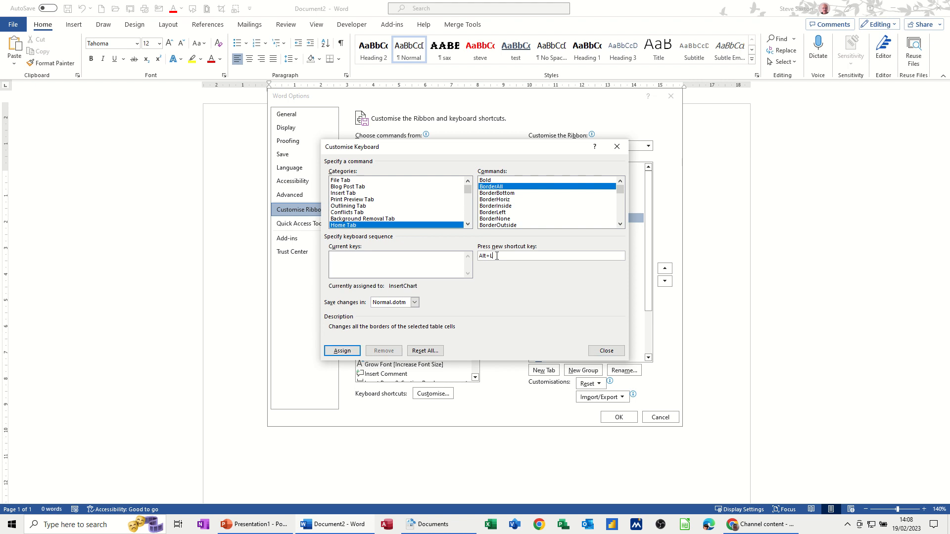
mouse_move(415, 296)
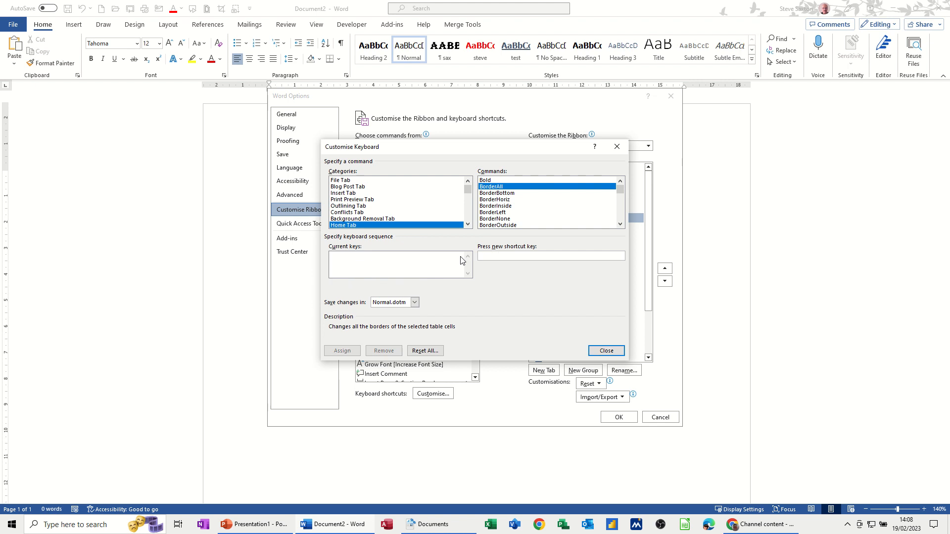
type("Alt+B")
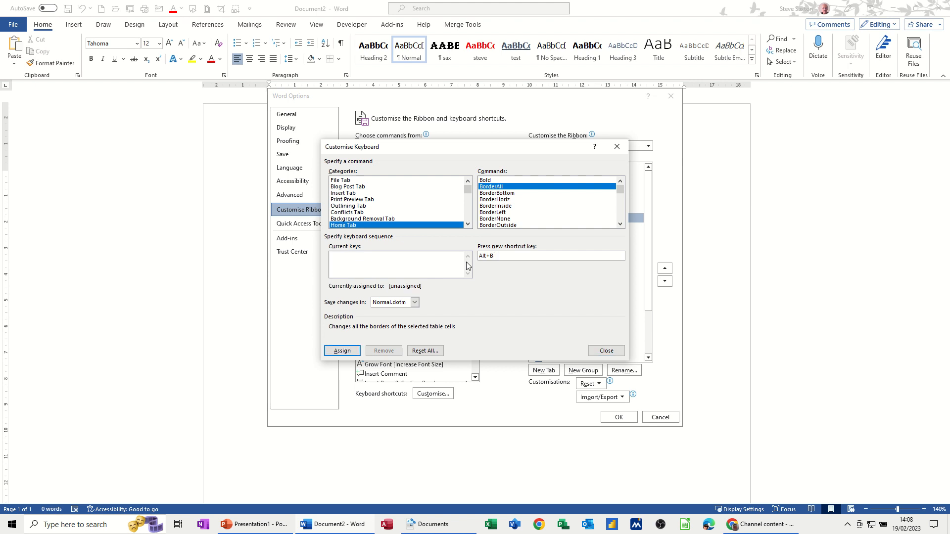
mouse_move(402, 298)
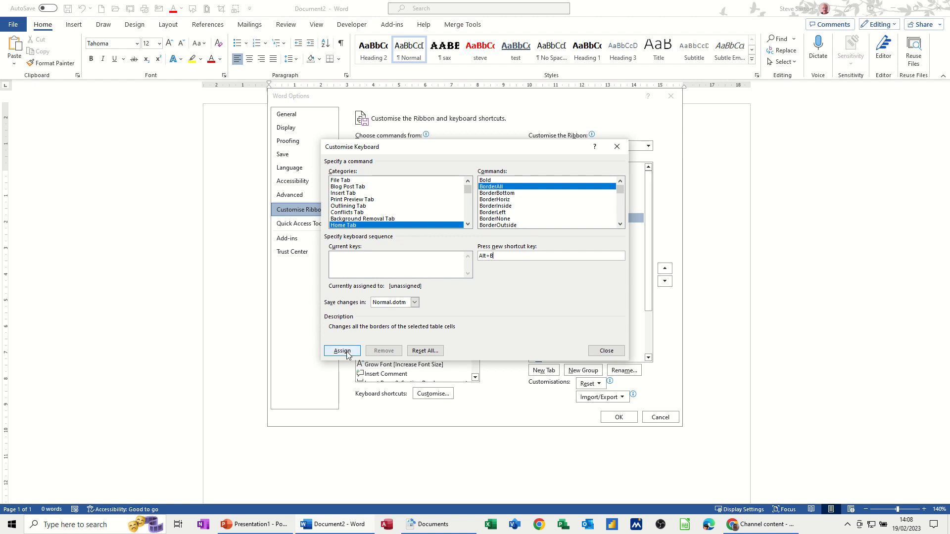
left_click(341, 350)
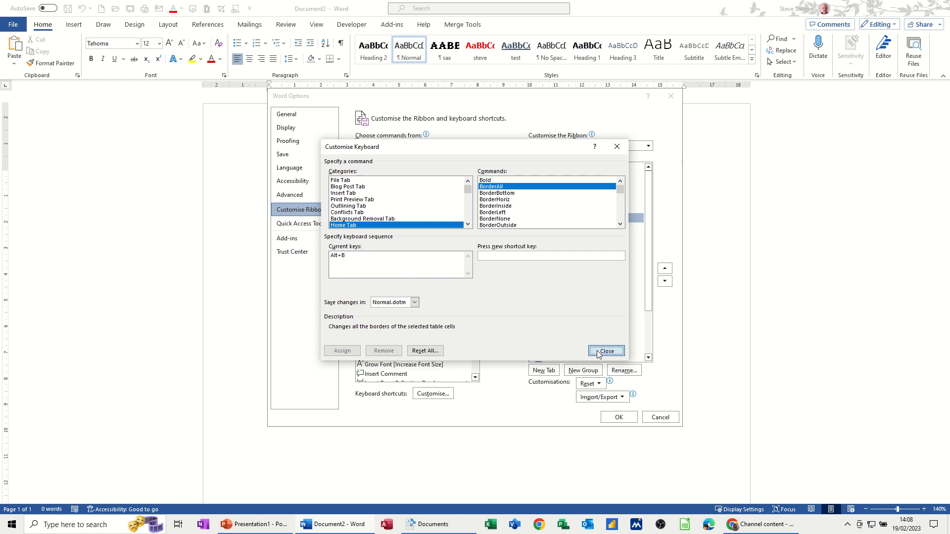
left_click(606, 351)
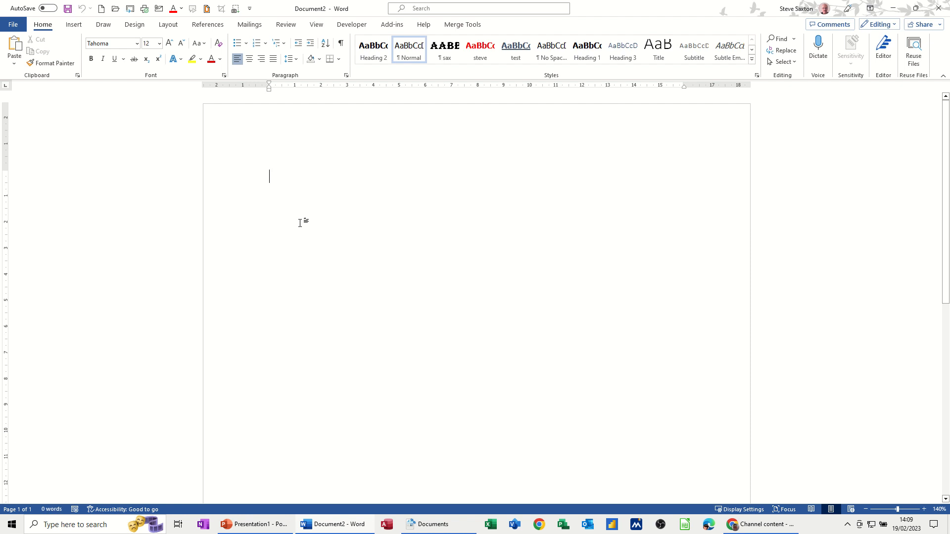
type("intr")
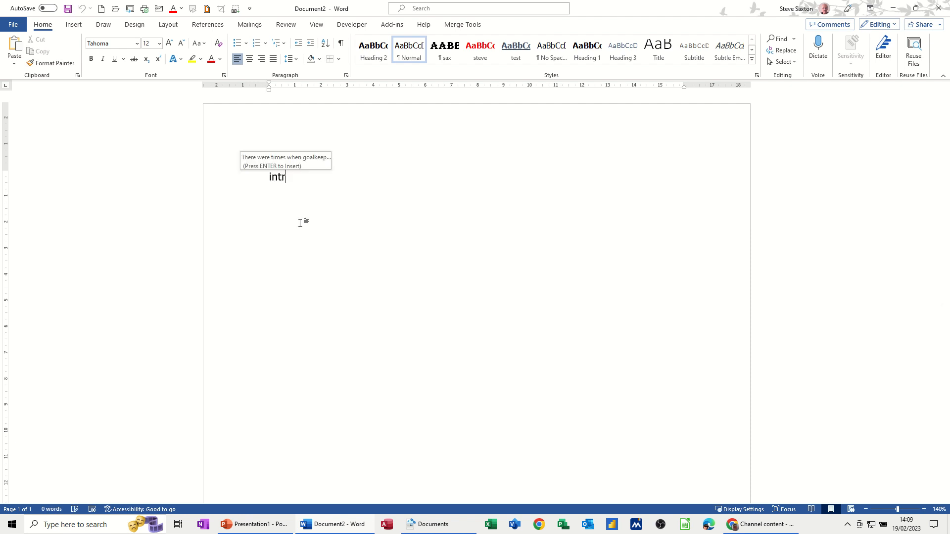
key("enter")
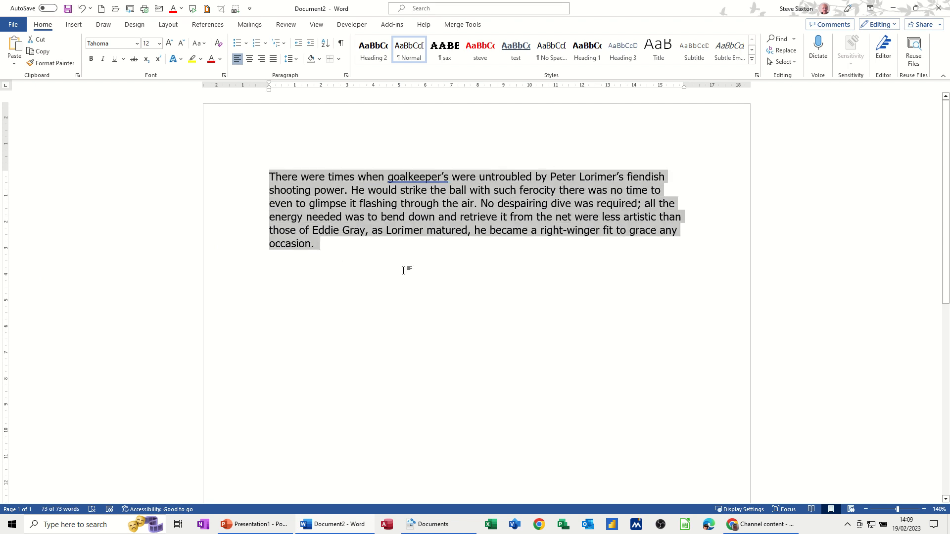
left_click(329, 59)
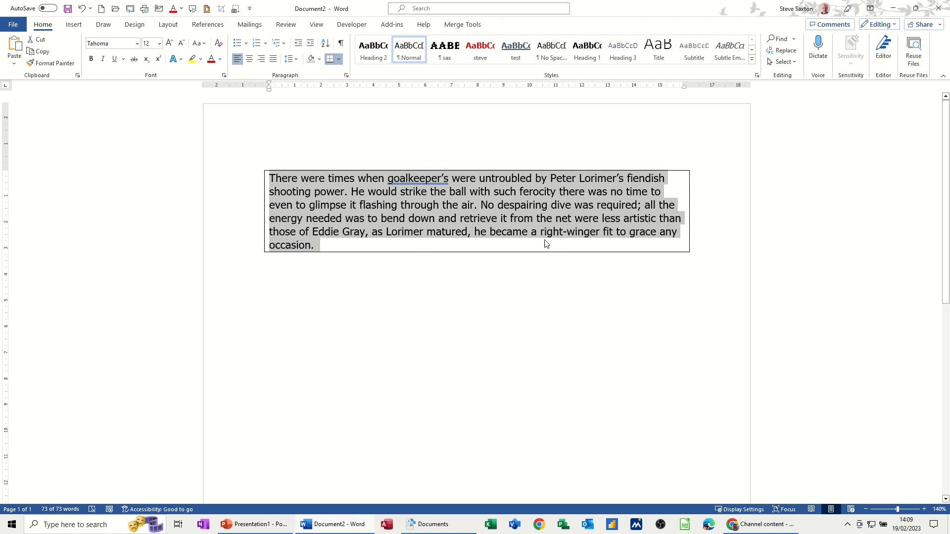
mouse_move(485, 230)
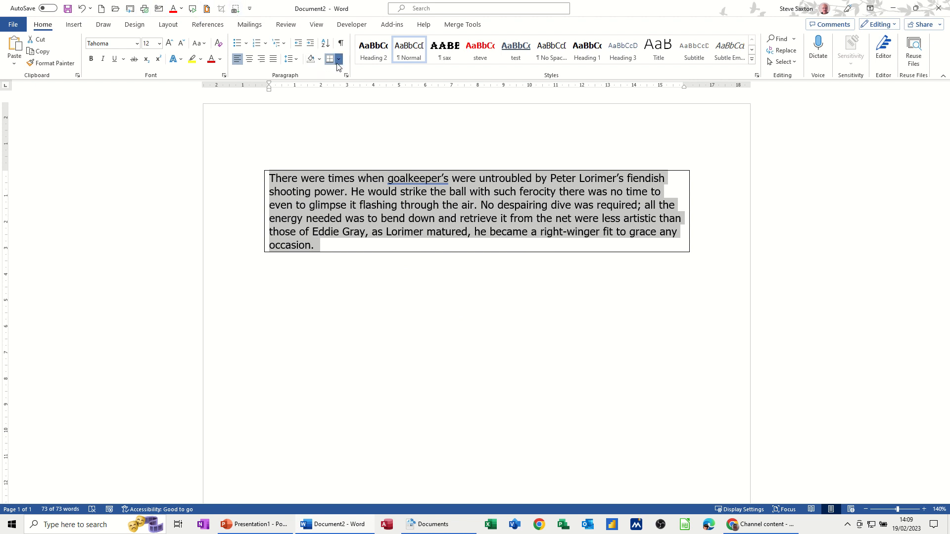
- Apply All Borders to the Lorimer paragraph and pin the Borders command for quick access
left_click(338, 59)
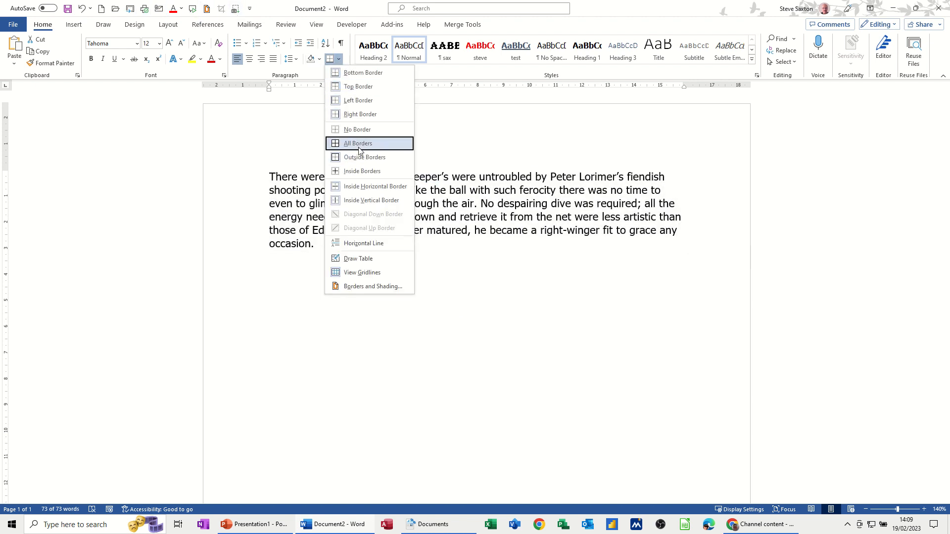
left_click(357, 142)
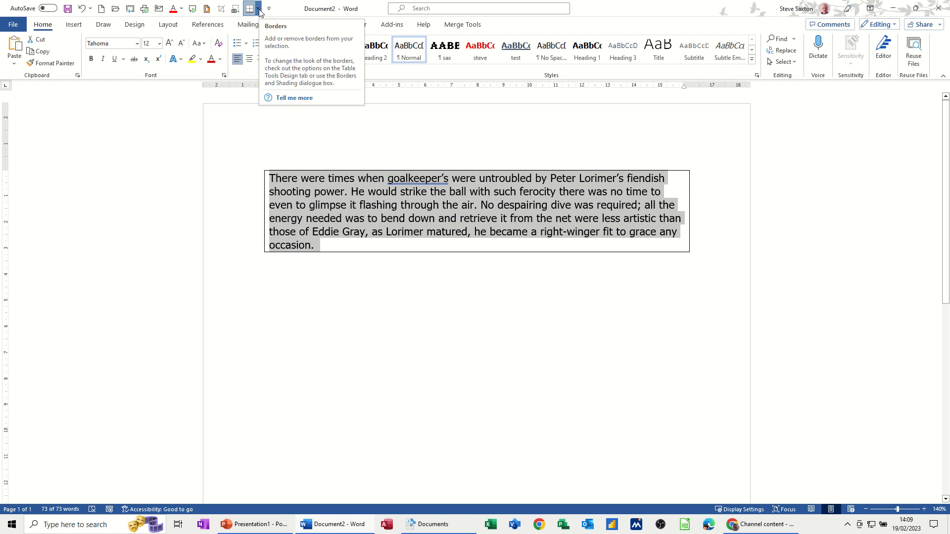
left_click(268, 9)
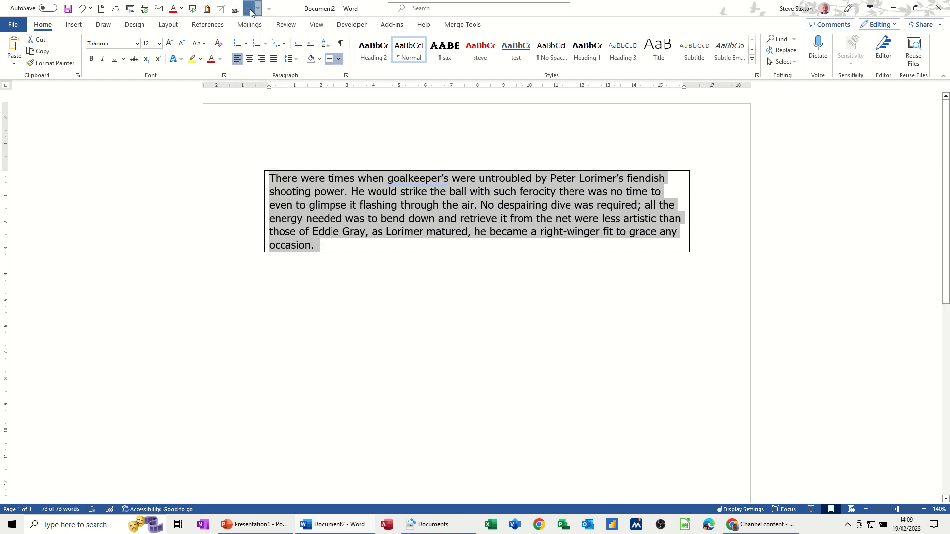
right_click(248, 9)
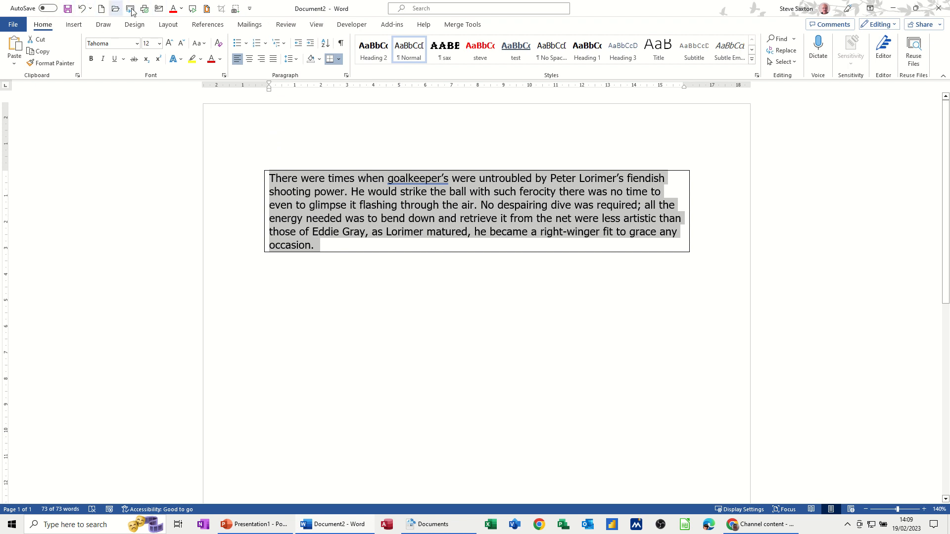
mouse_move(274, 9)
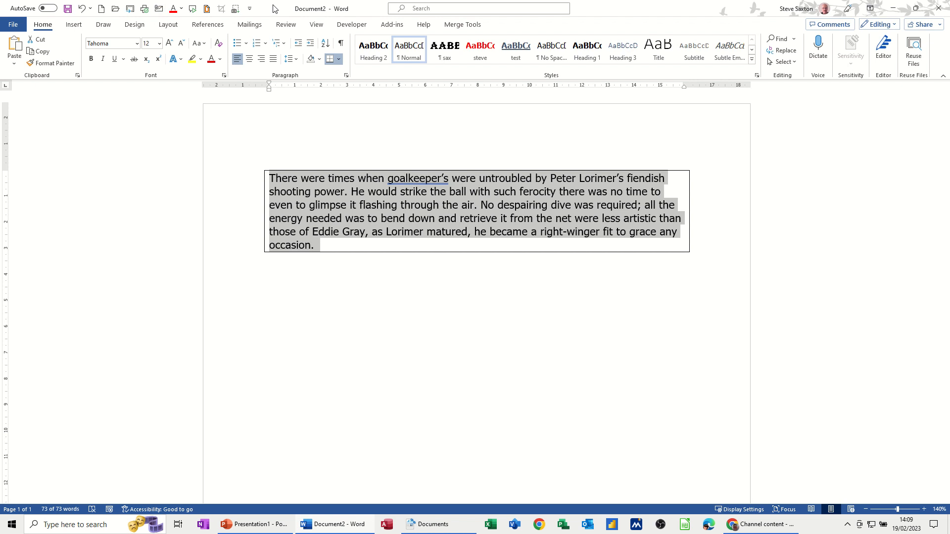
mouse_move(348, 13)
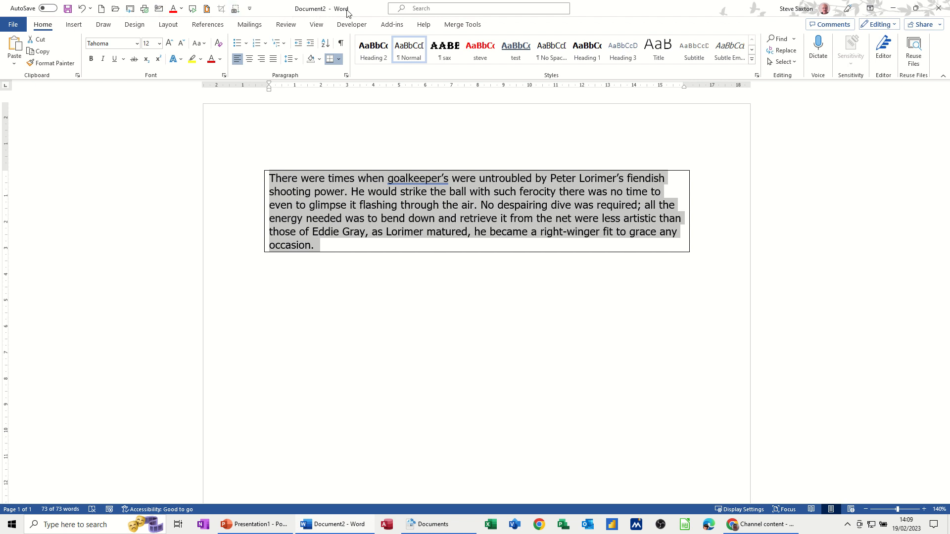
- Browse the View, Review and Mailings ribbon tabs without changing the document
left_click(250, 24)
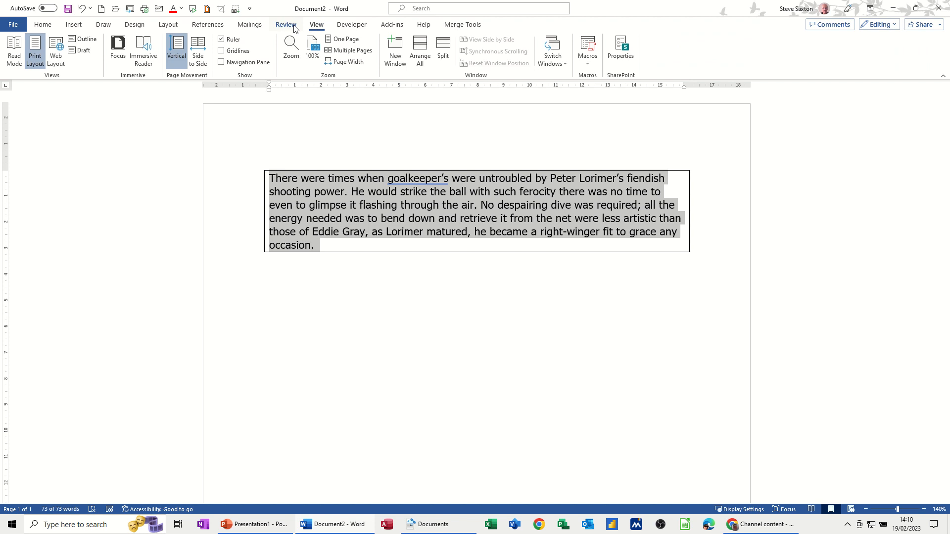
left_click(285, 23)
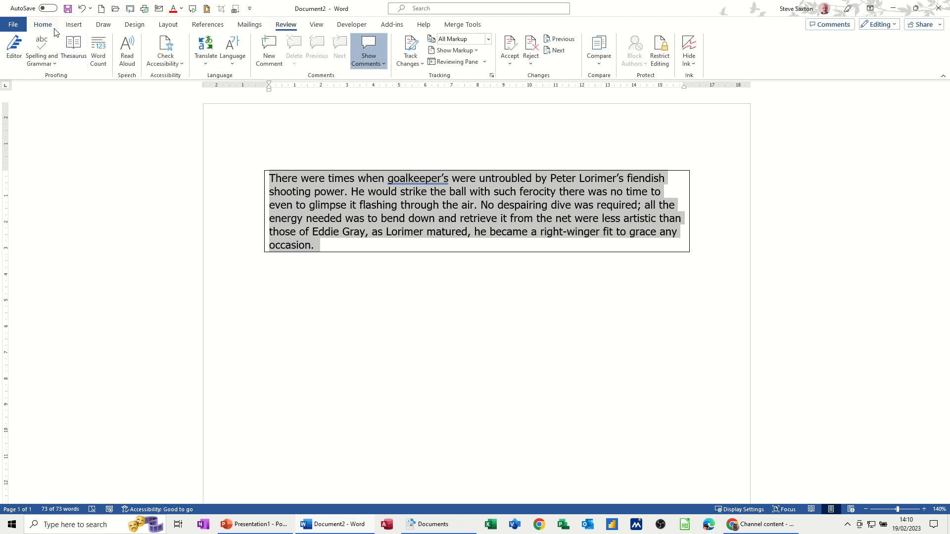
left_click(42, 23)
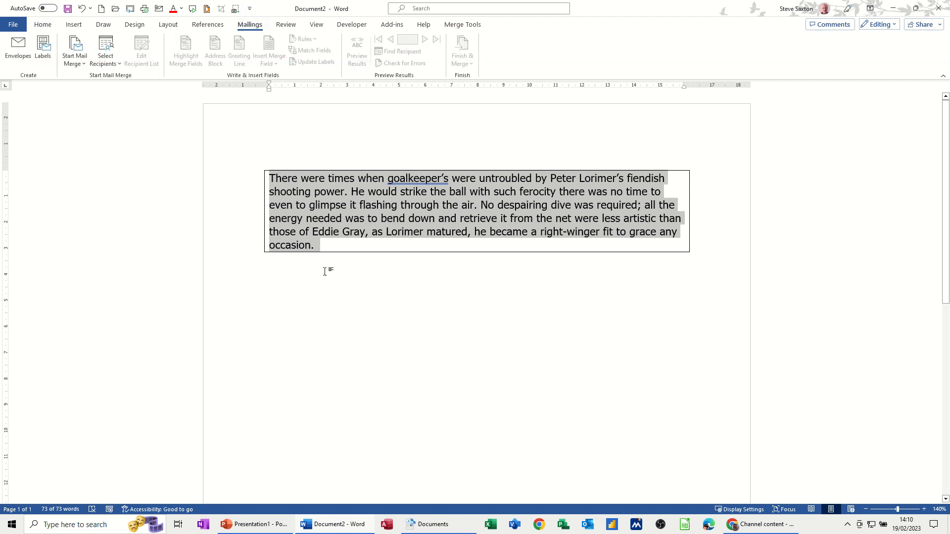
- Add a second Lorimer paragraph below the first and border it with Alt+B
left_click(269, 273)
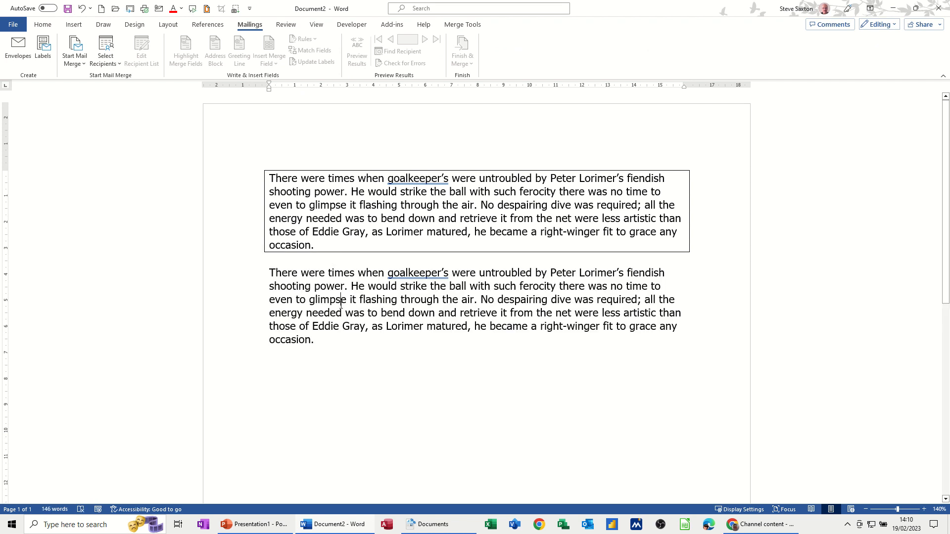
key("alt")
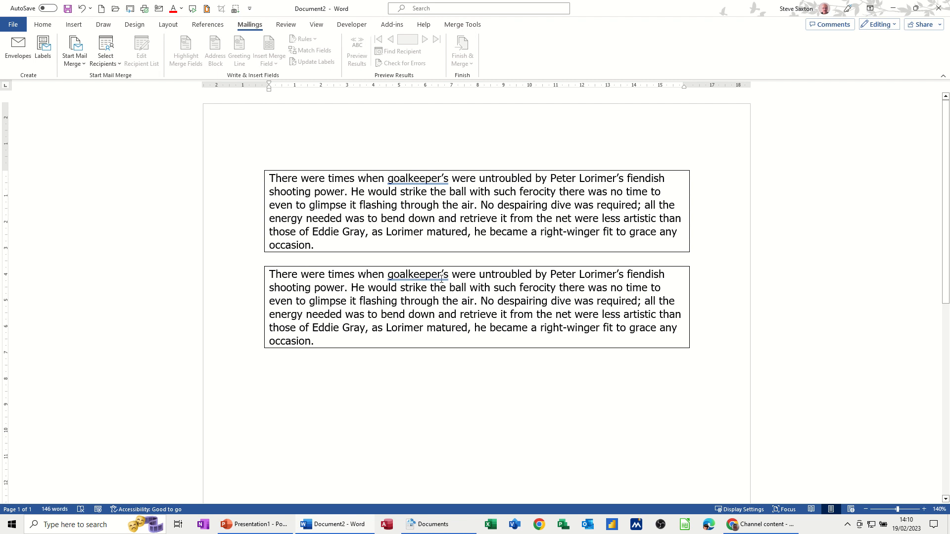
mouse_move(368, 300)
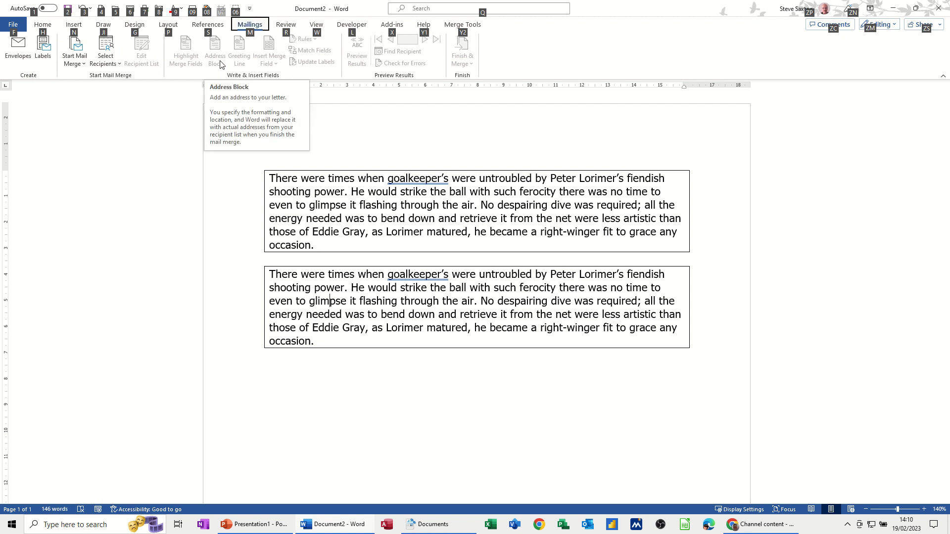
- Show the Design tab with the insertion point below the second paragraph
left_click(135, 24)
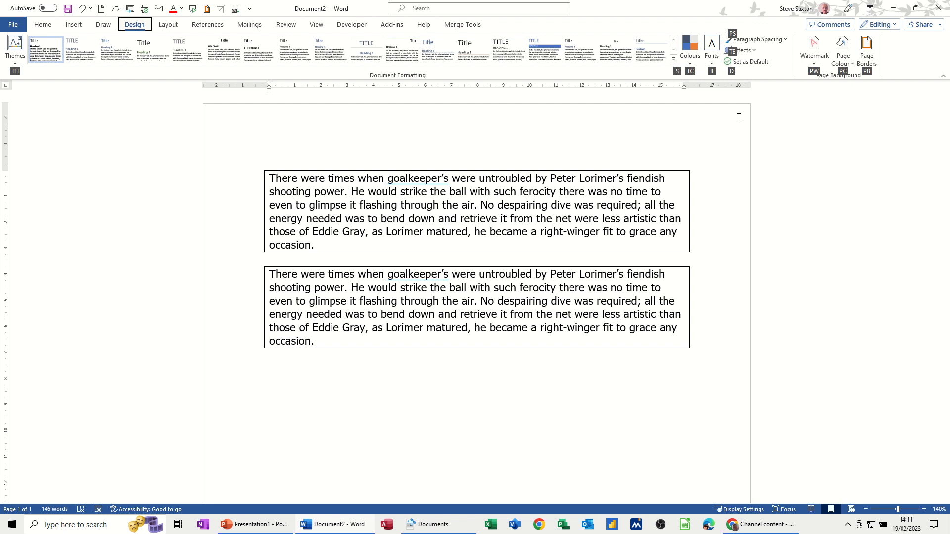
mouse_move(758, 423)
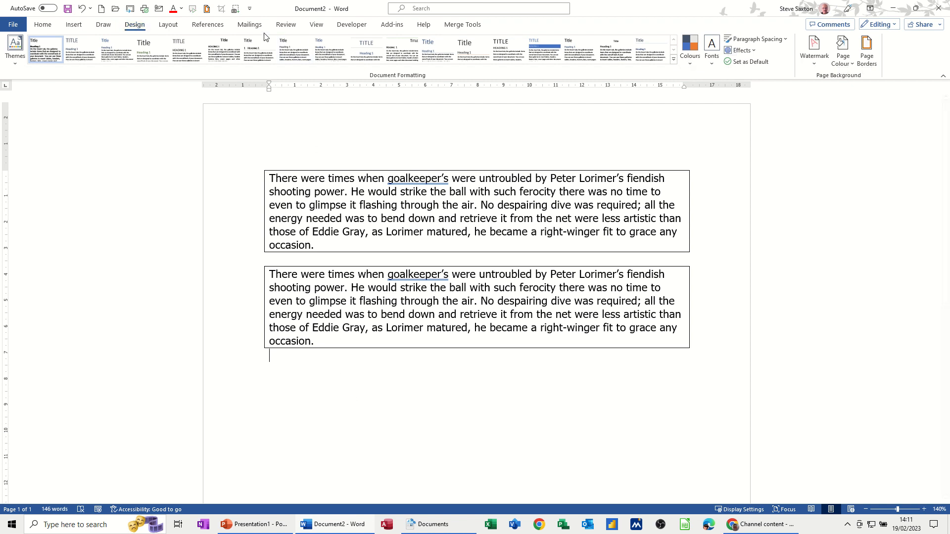
- Return to the keyboard shortcut customisation via Customise the Ribbon
right_click(263, 38)
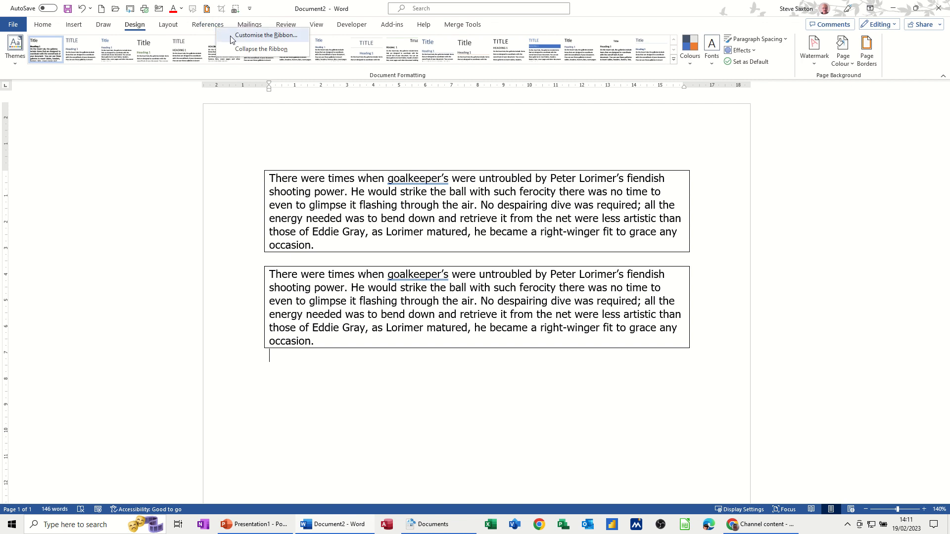
left_click(267, 35)
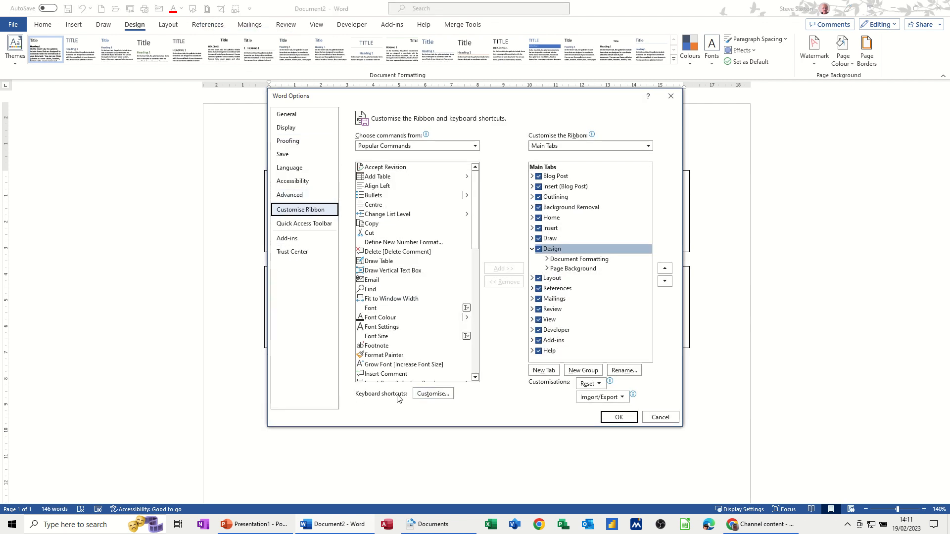
left_click(432, 392)
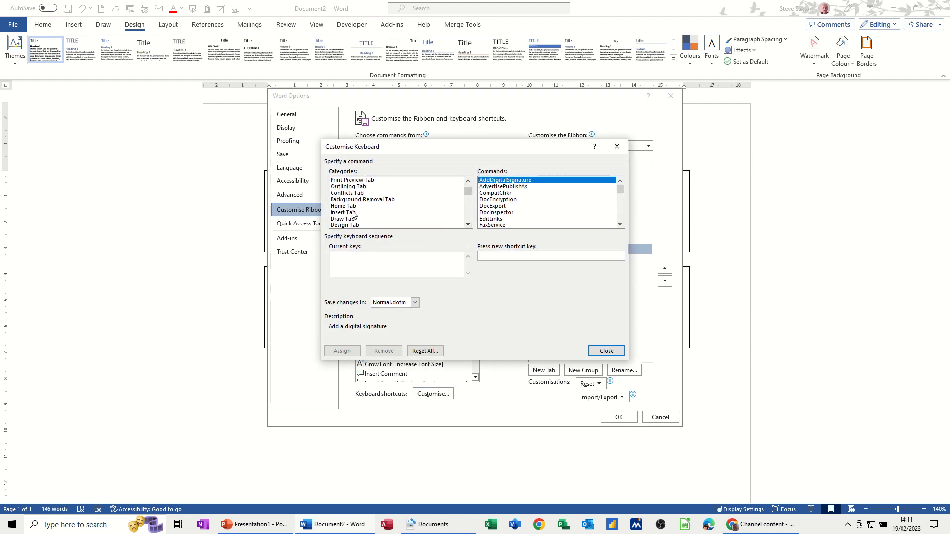
left_click(466, 226)
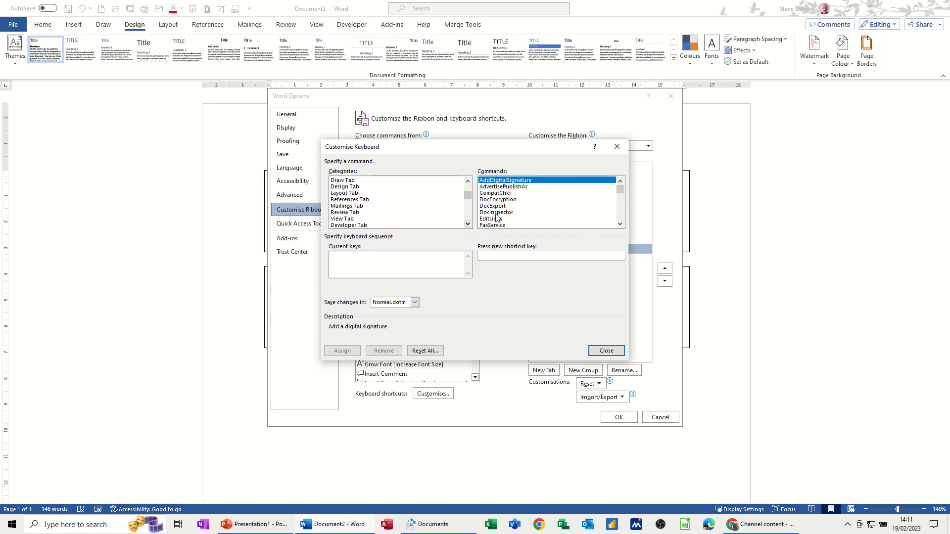
mouse_move(400, 221)
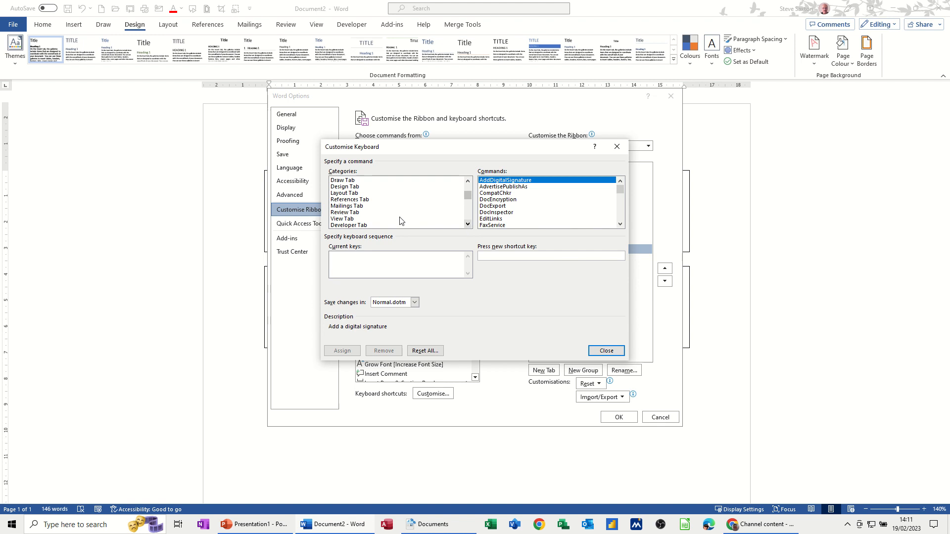
- Assign Alt+N to the View Tab NavPane command
left_click(342, 219)
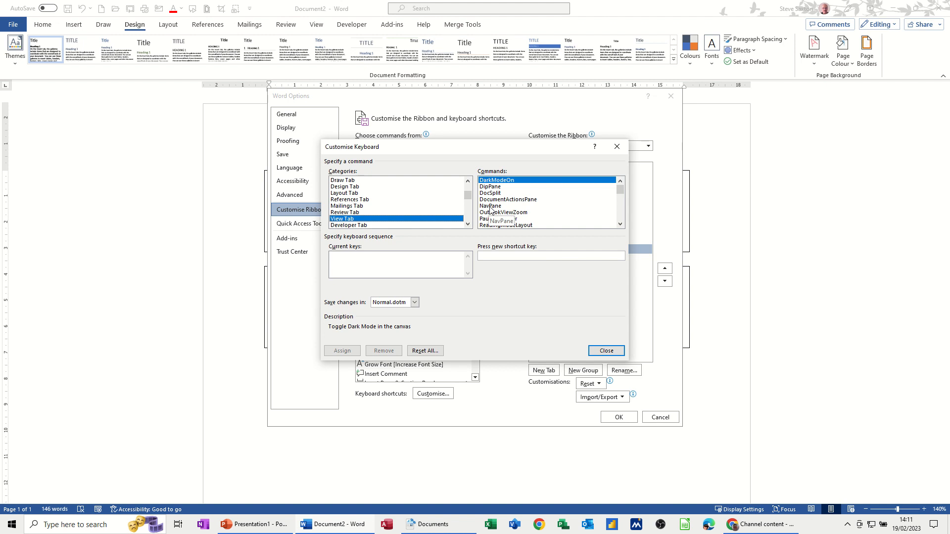
left_click(491, 206)
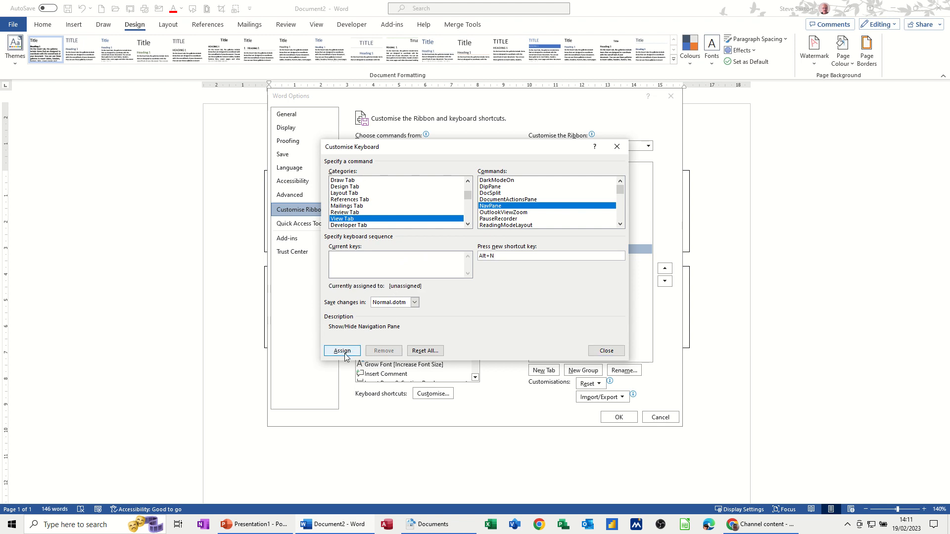
left_click(605, 350)
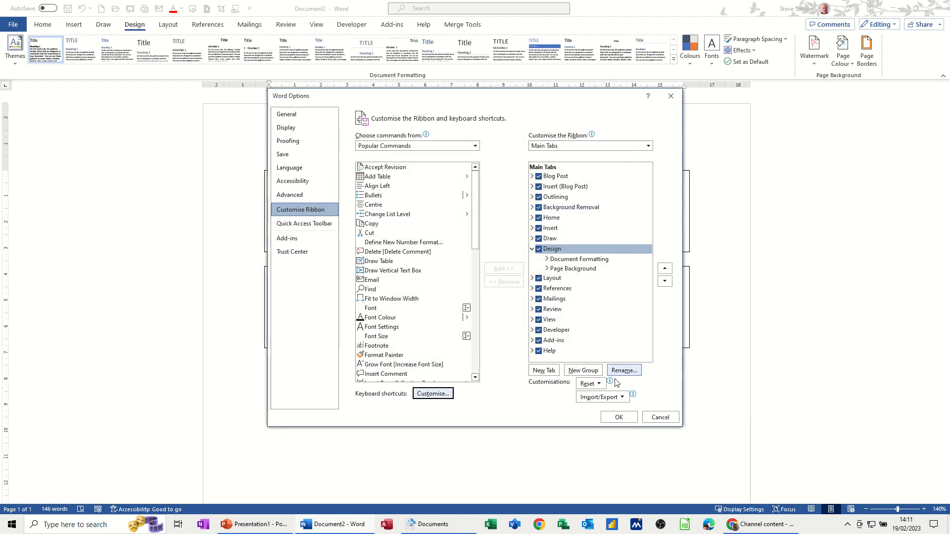
- Confirm Word Options and show the Navigation pane beside the document
left_click(660, 416)
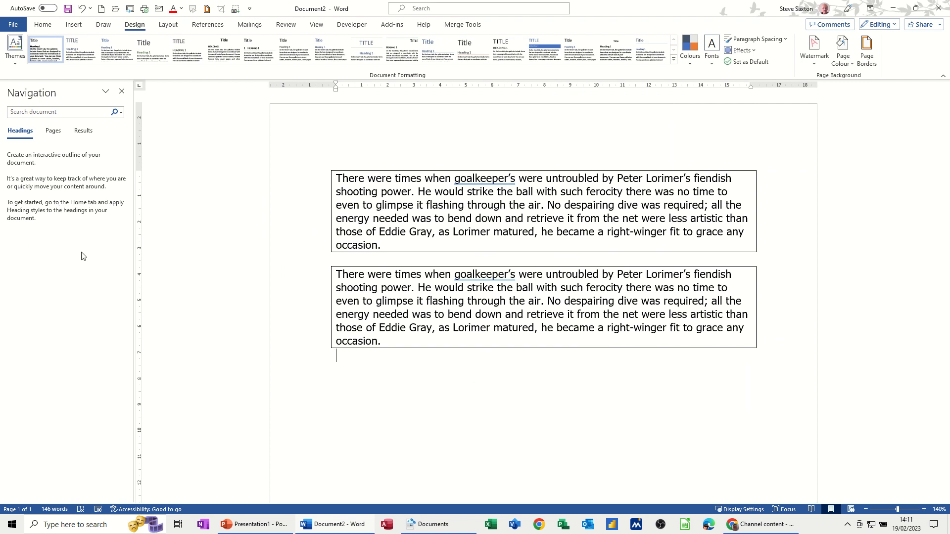
mouse_move(283, 397)
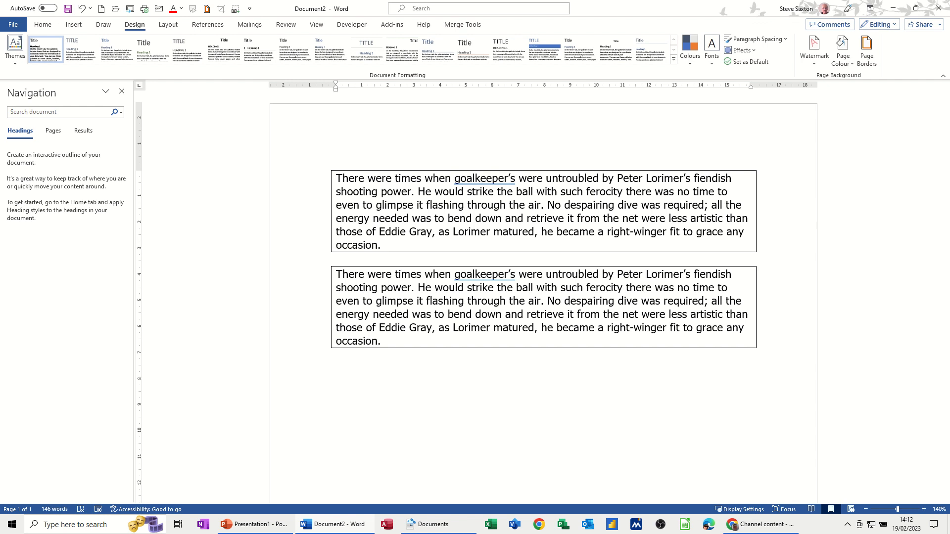
left_click(43, 24)
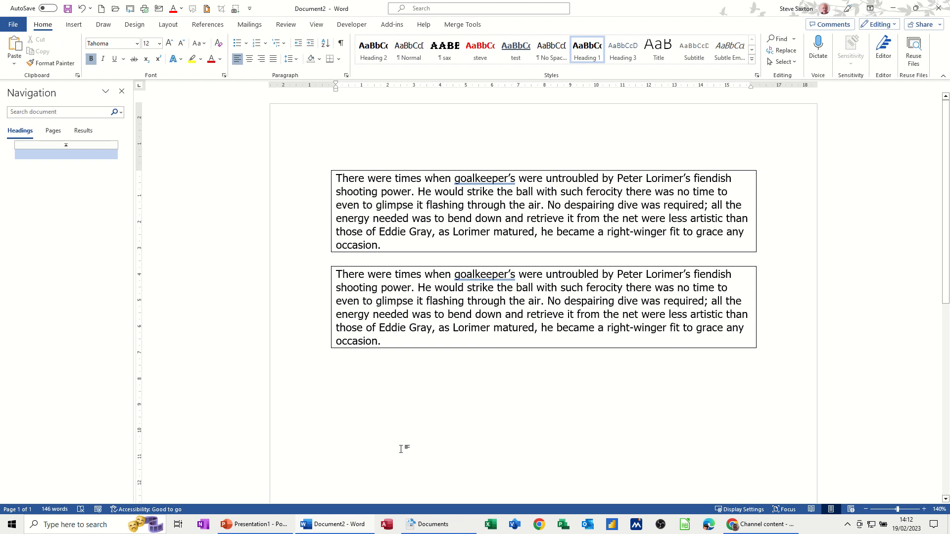
- Add a 'steve' name line plus Introduction and Part One headings listed in the Navigation pane
type("steve Saxton")
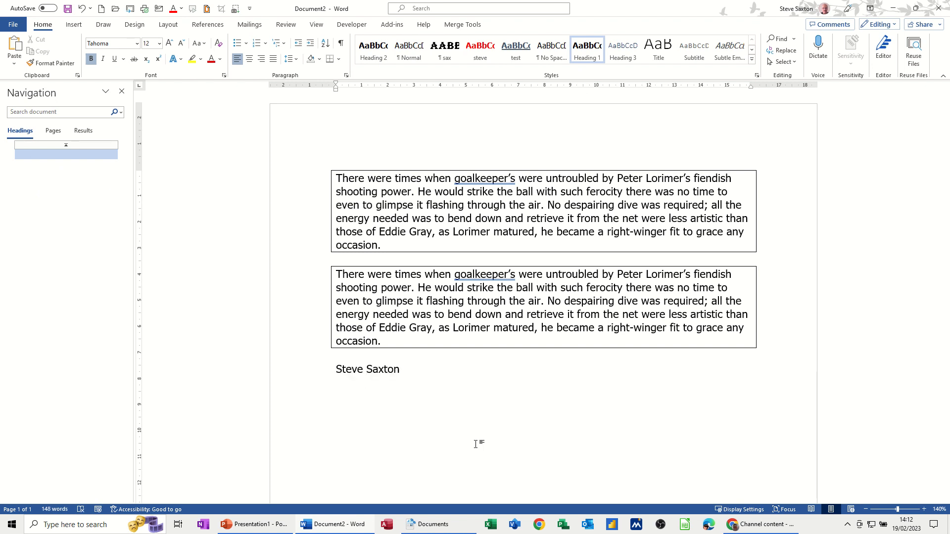
type("Introduction")
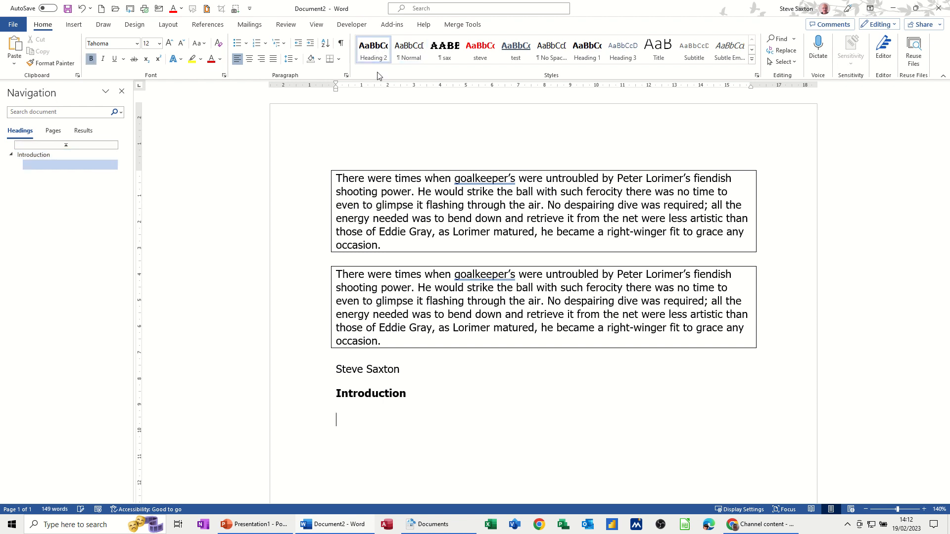
type("Part One")
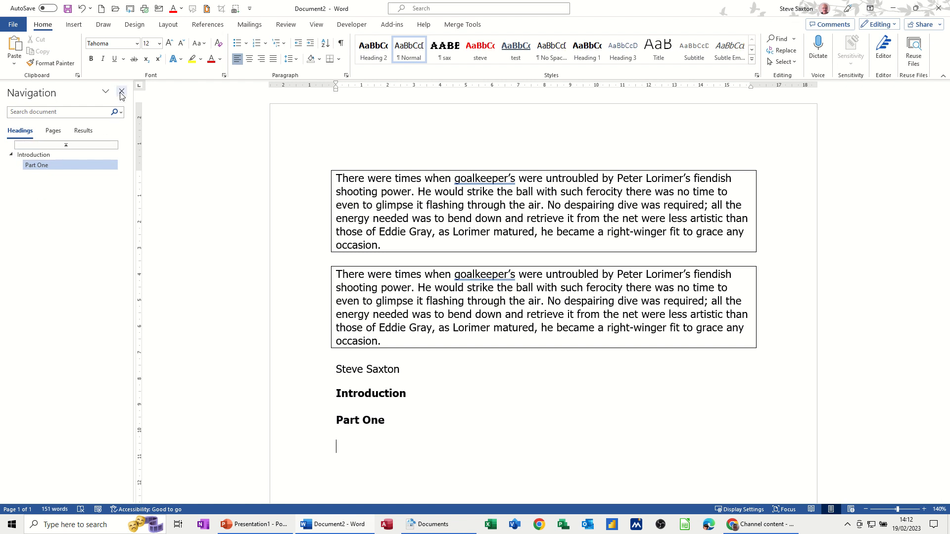
left_click(121, 93)
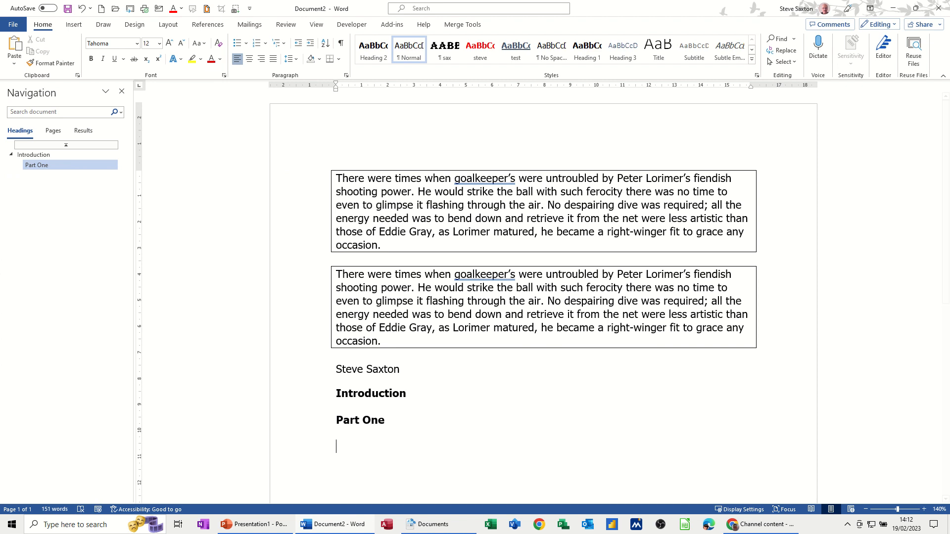
- Confirm Navigation Pane is ticked under View, then return to the line below Part One
left_click(315, 24)
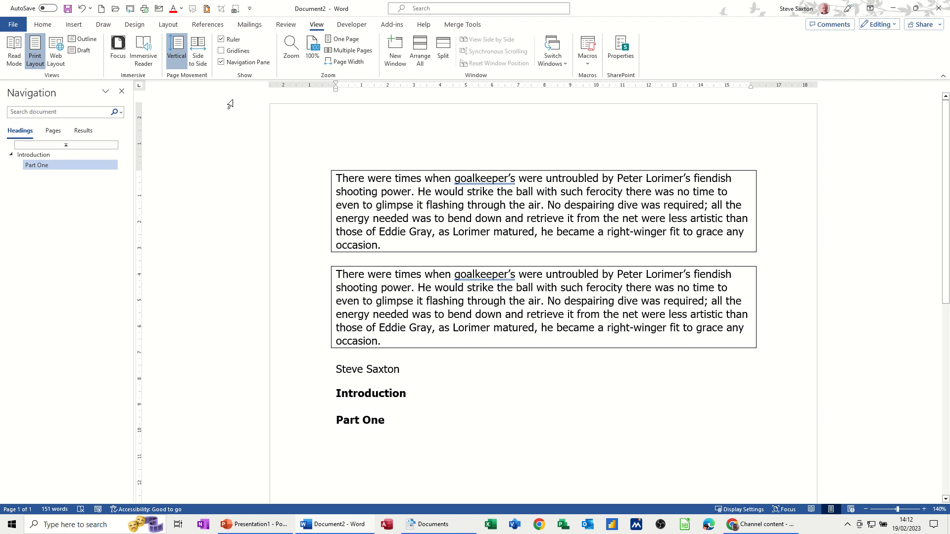
mouse_move(376, 276)
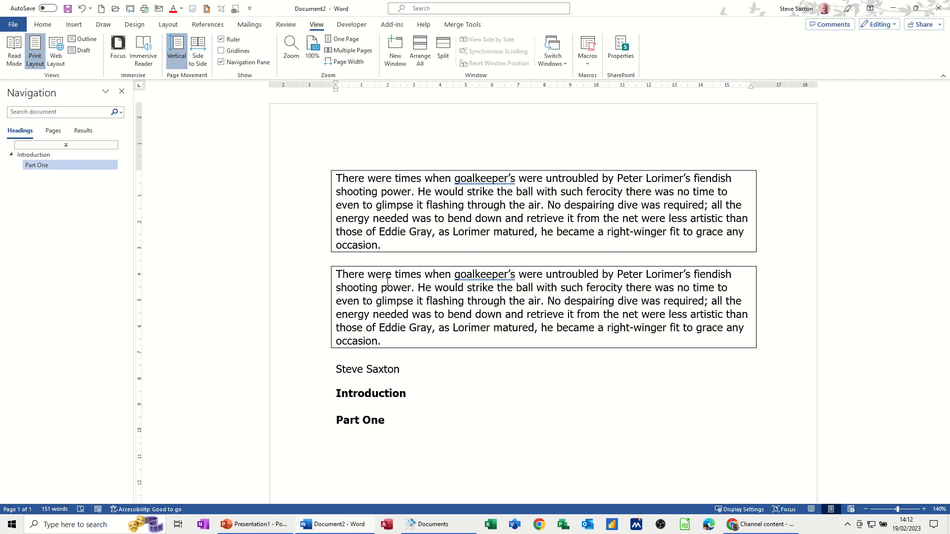
left_click(337, 447)
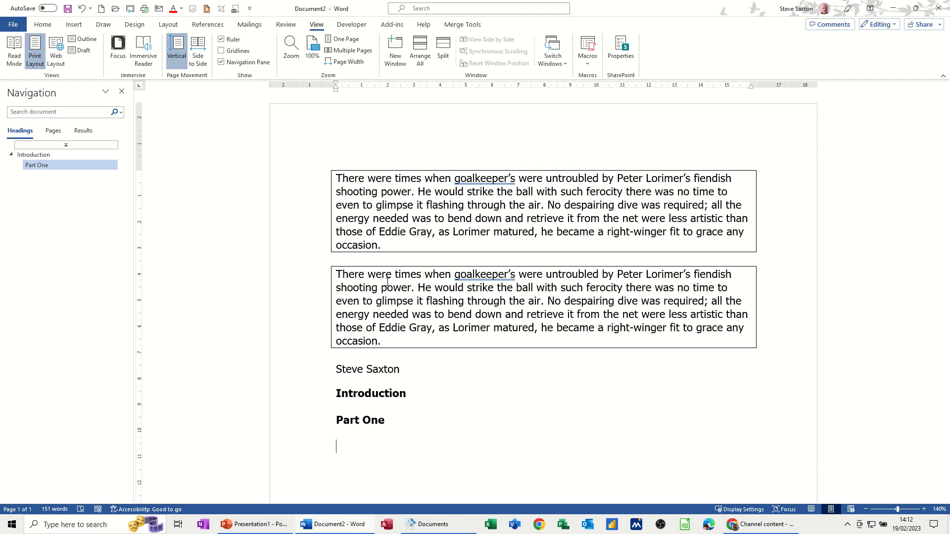